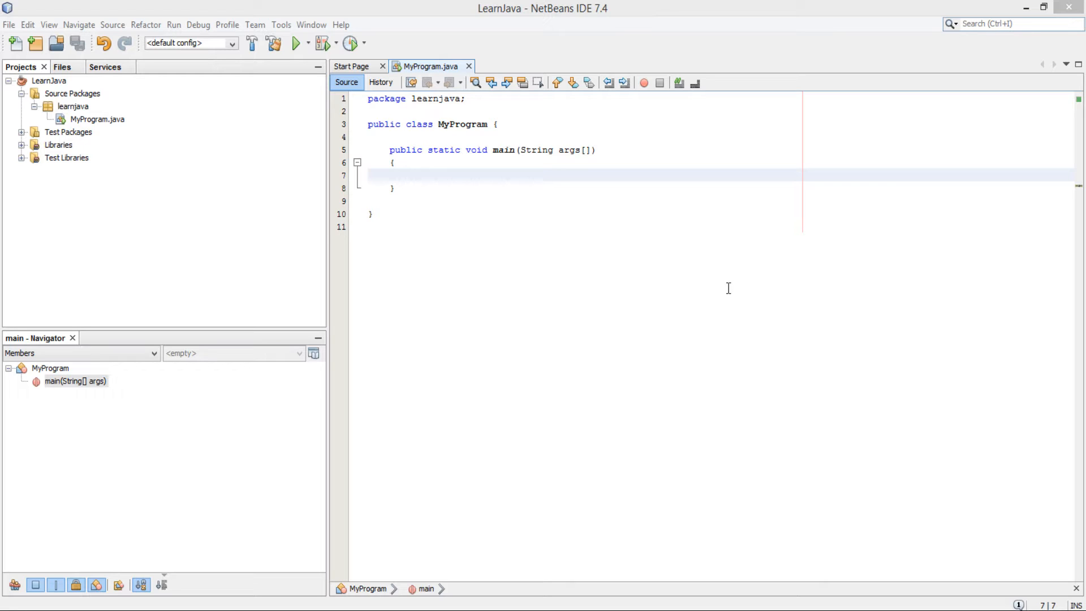
mouse_move(678, 153)
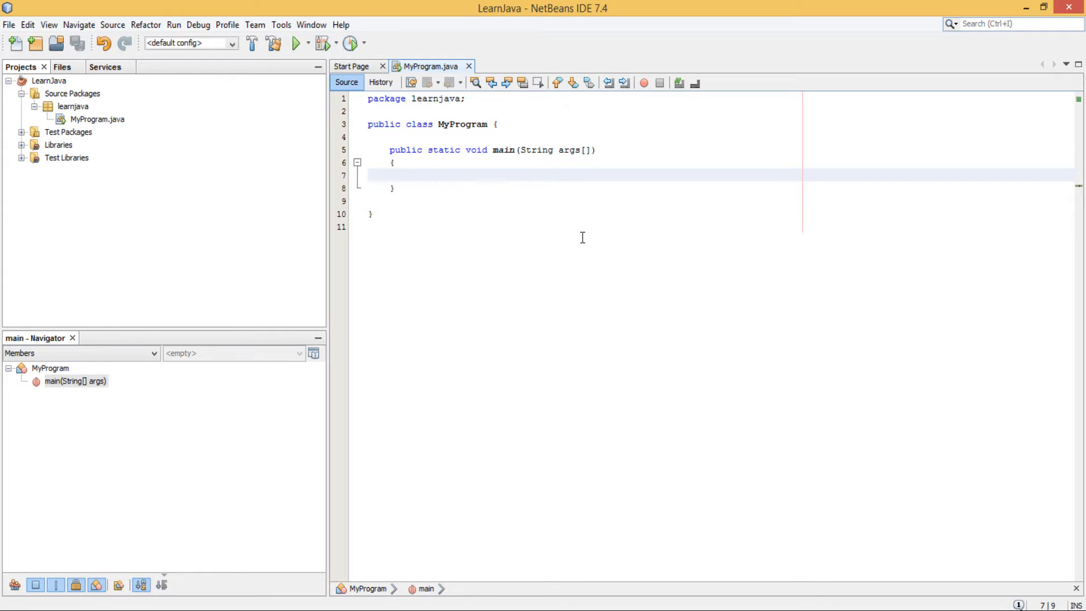
Step: Declare Scanner s = new Scanner(System.in); on the empty line inside main
click(411, 174)
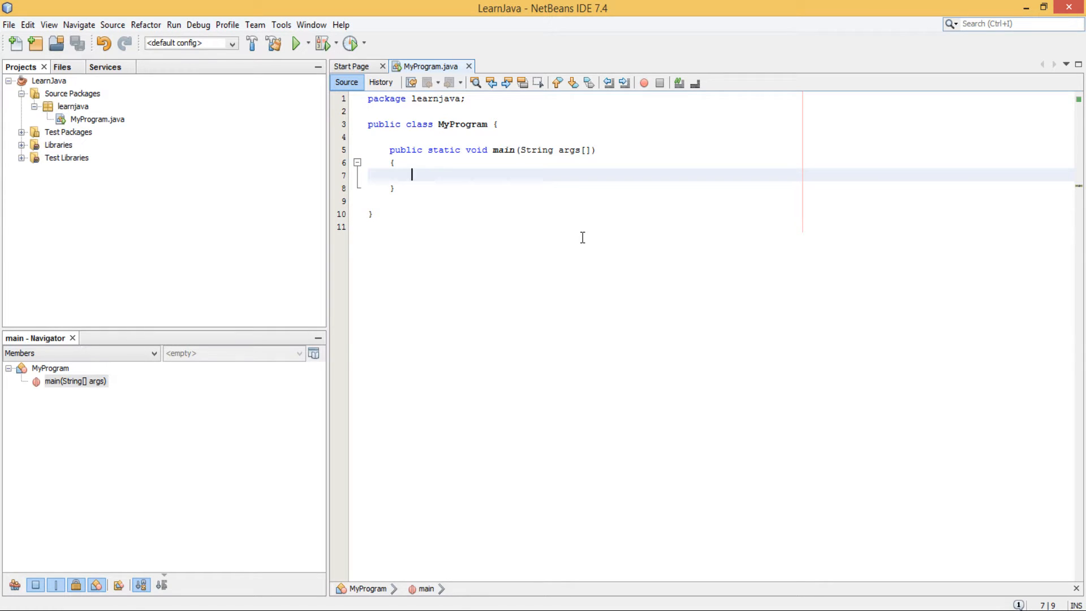
text(Sca)
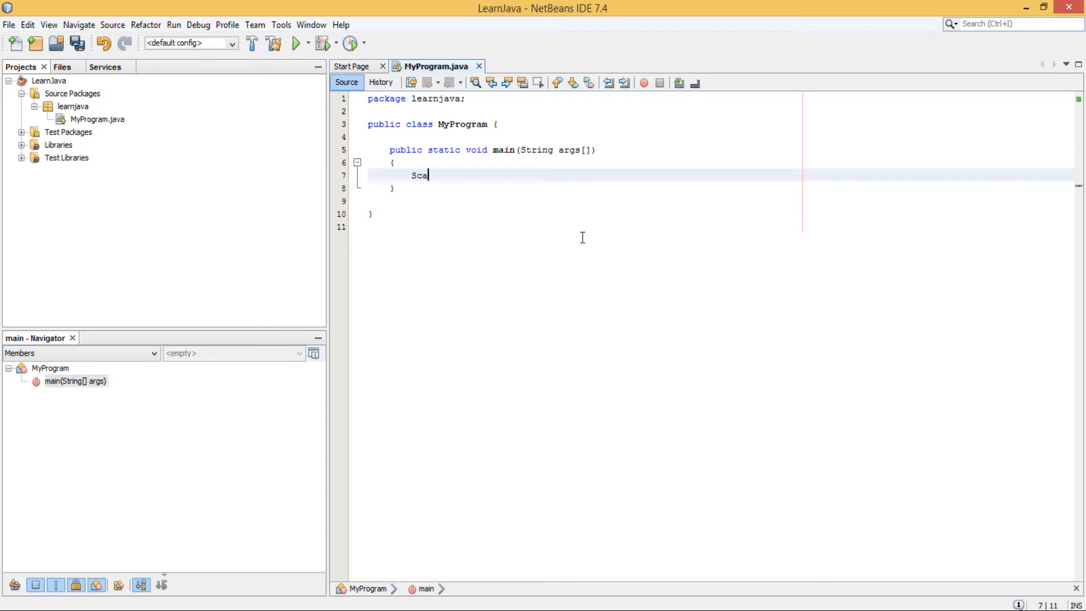
text(nner s)
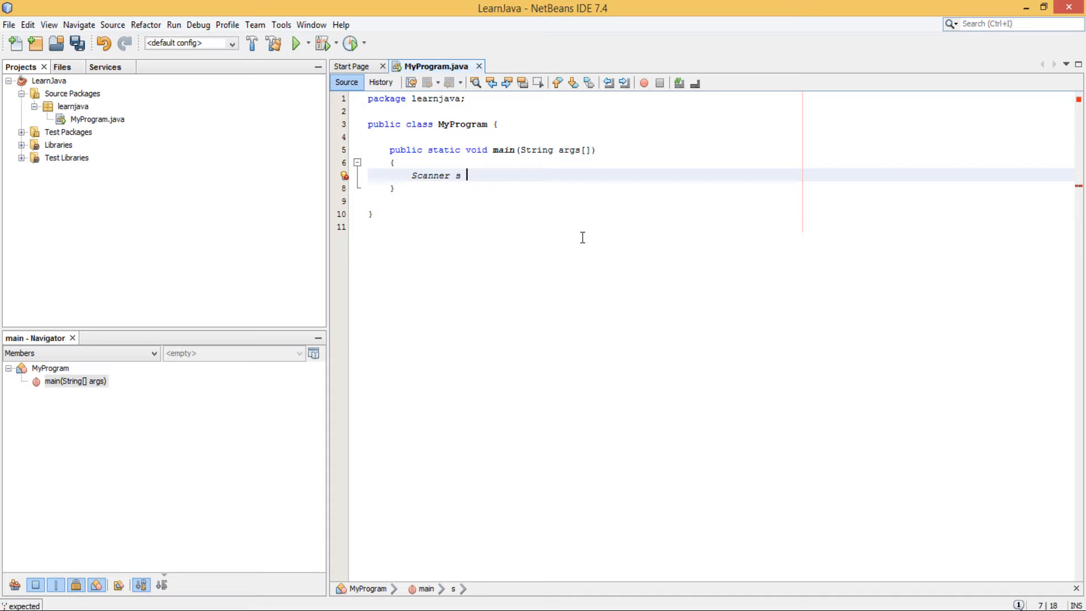
text(= new Scanner)
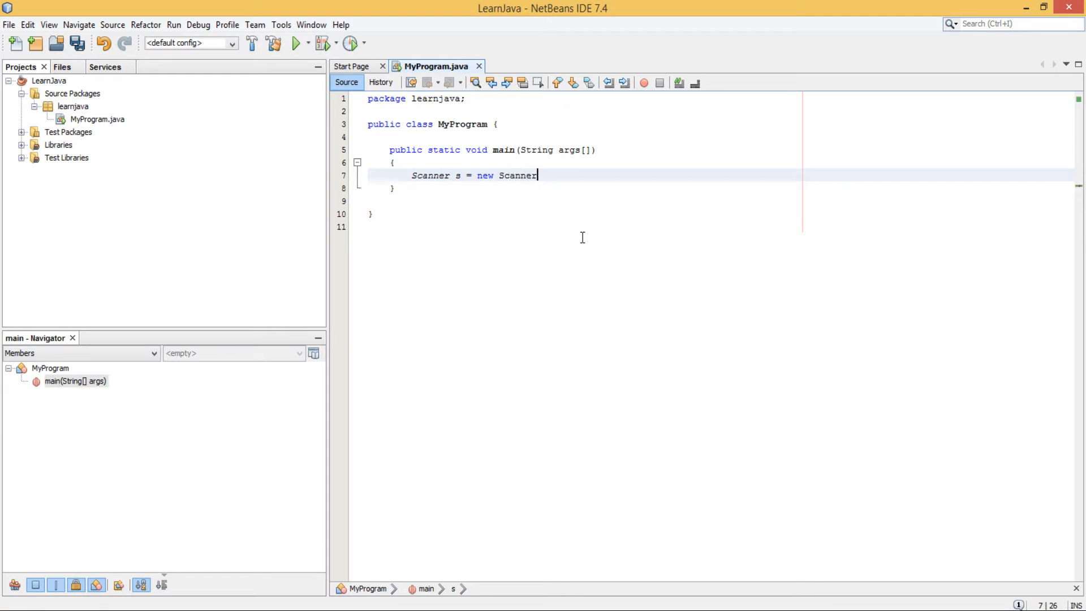
text(())
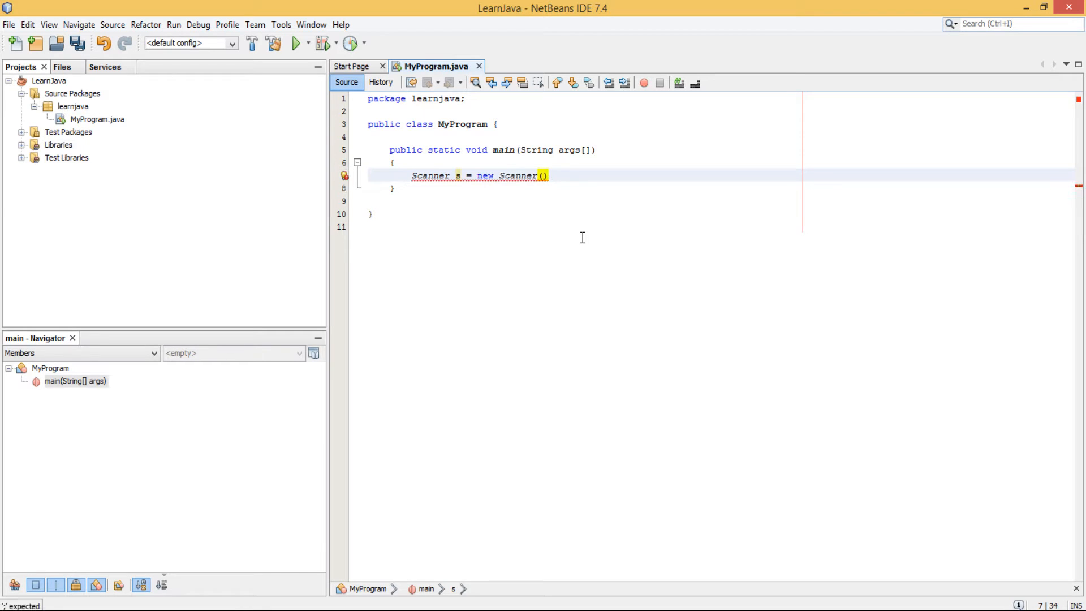
text(;)
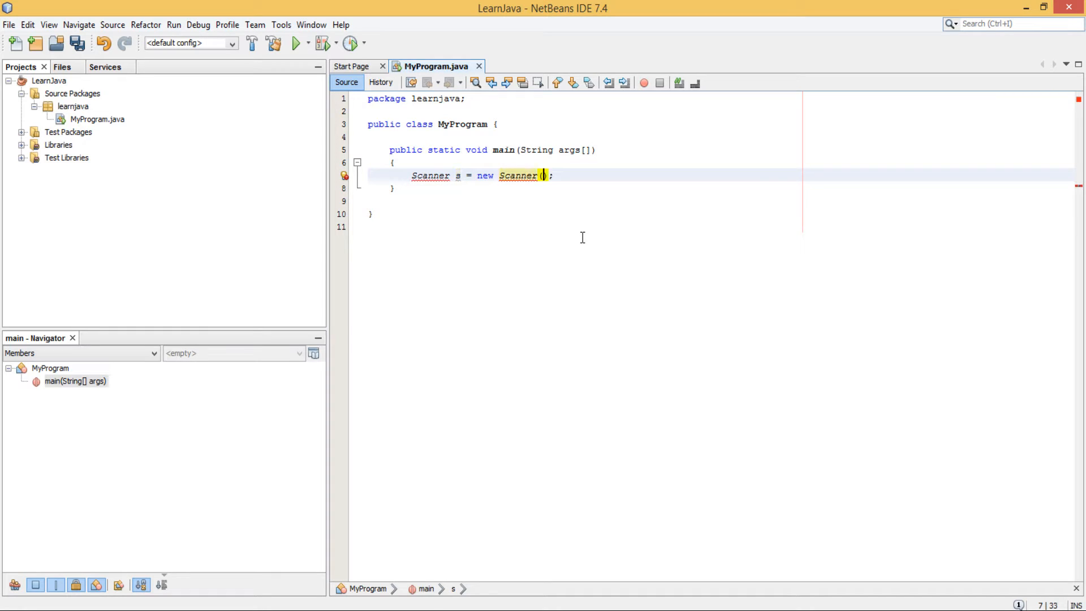
text(System)
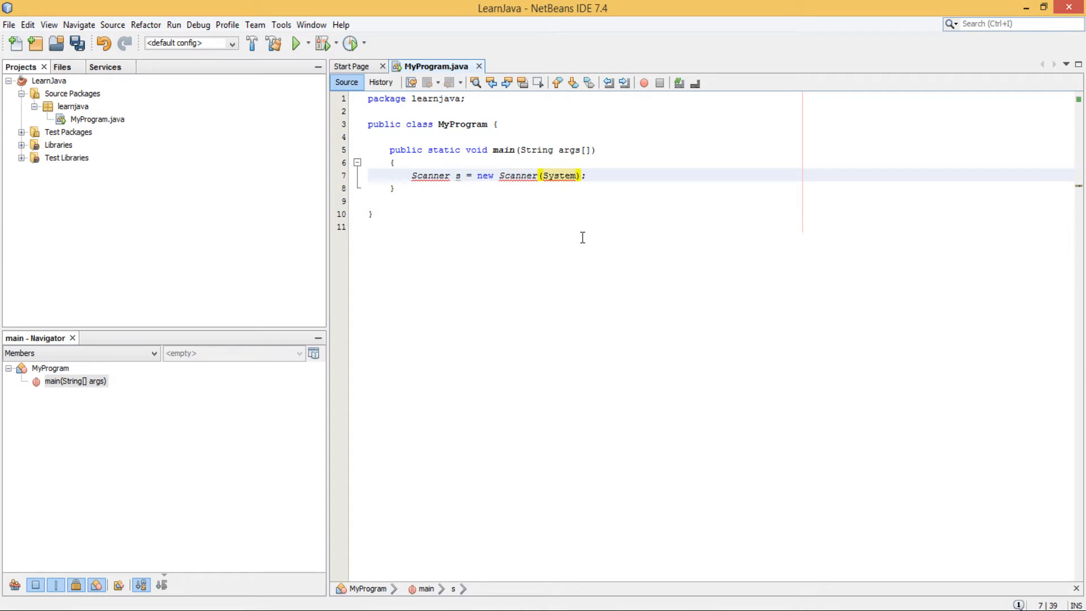
text(.in)
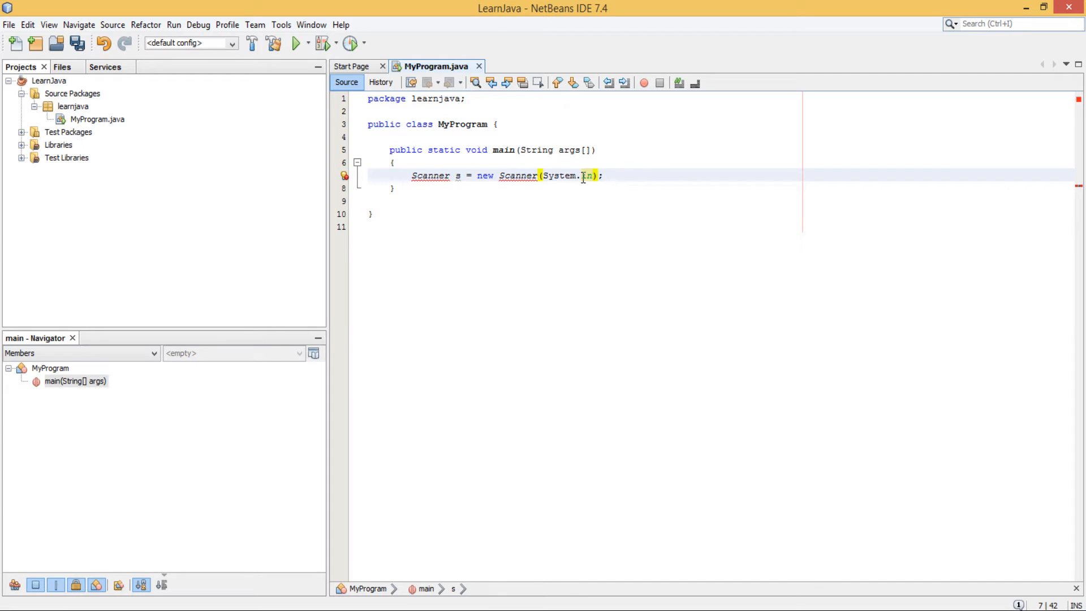
Step: Add the import for java.util.Scanner via the error hint to resolve Scanner
click(344, 175)
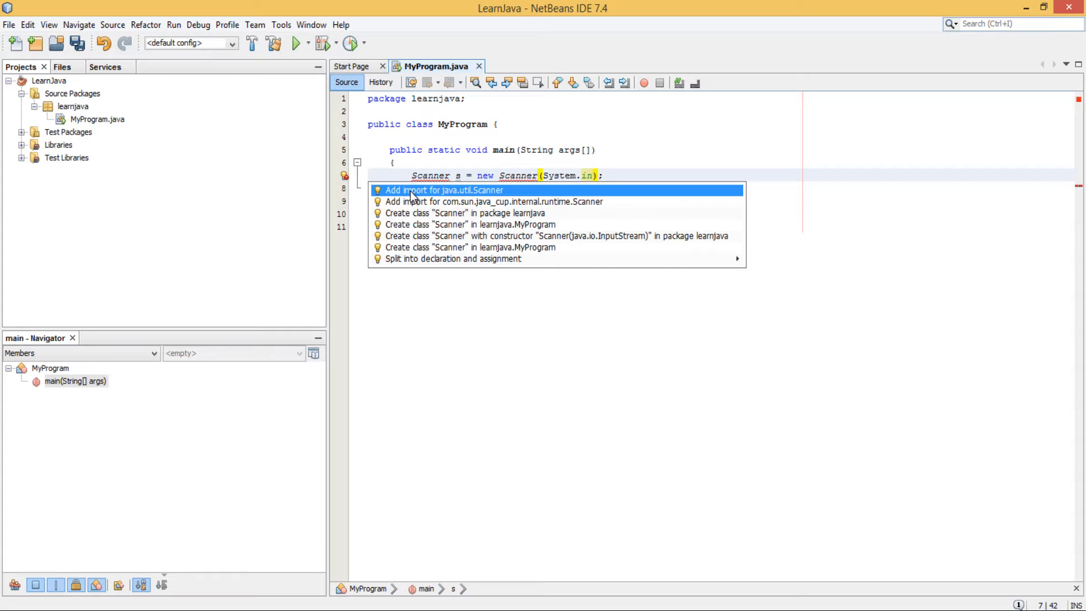
click(446, 190)
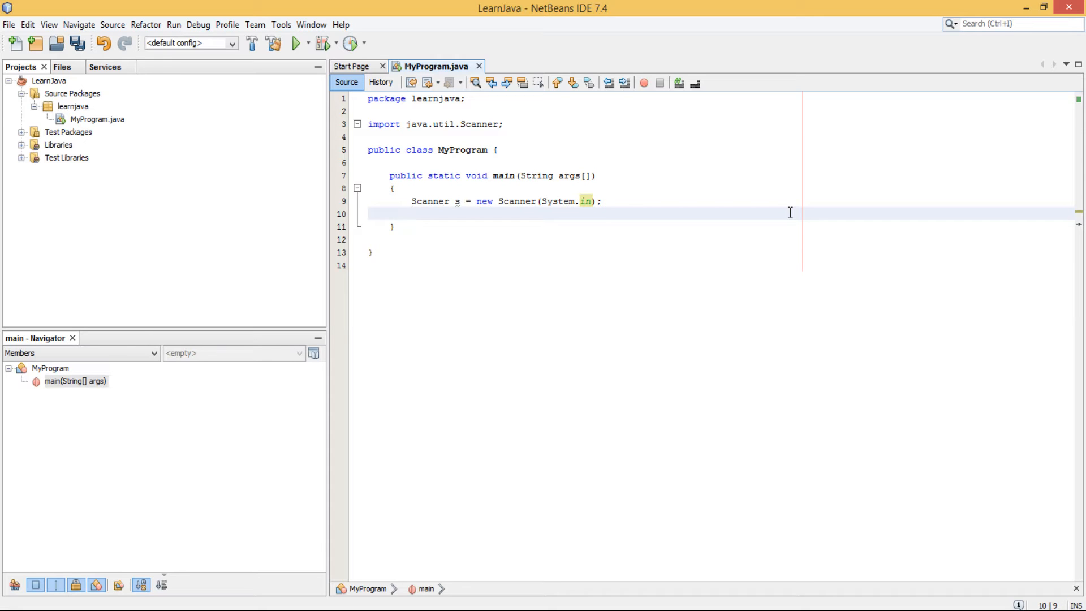
Step: Print the prompt "What is your favourite food?" with System.out.println
text(System.out.println("");)
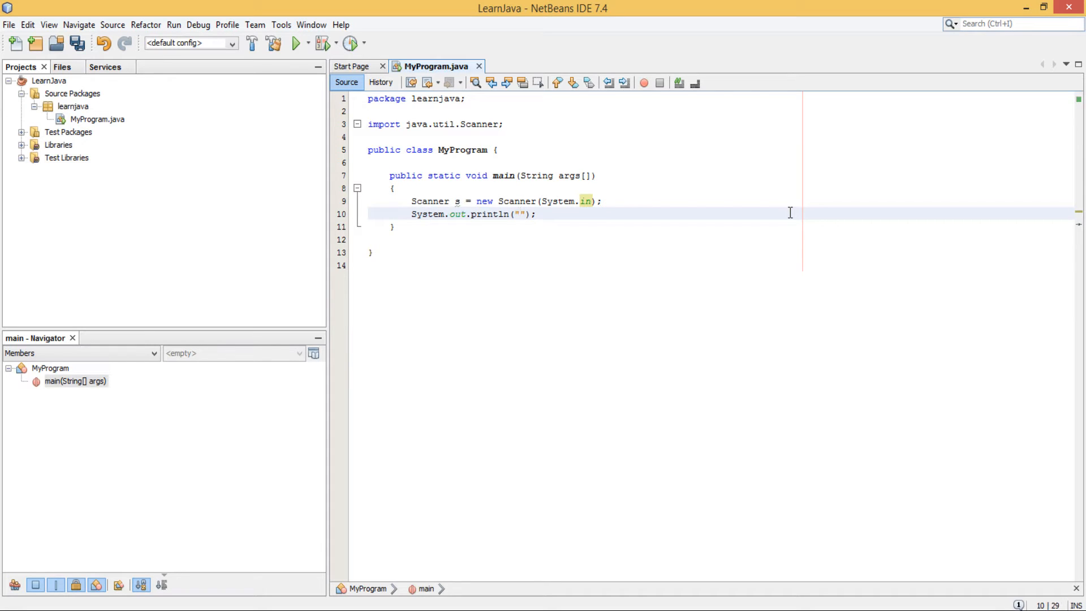
click(518, 214)
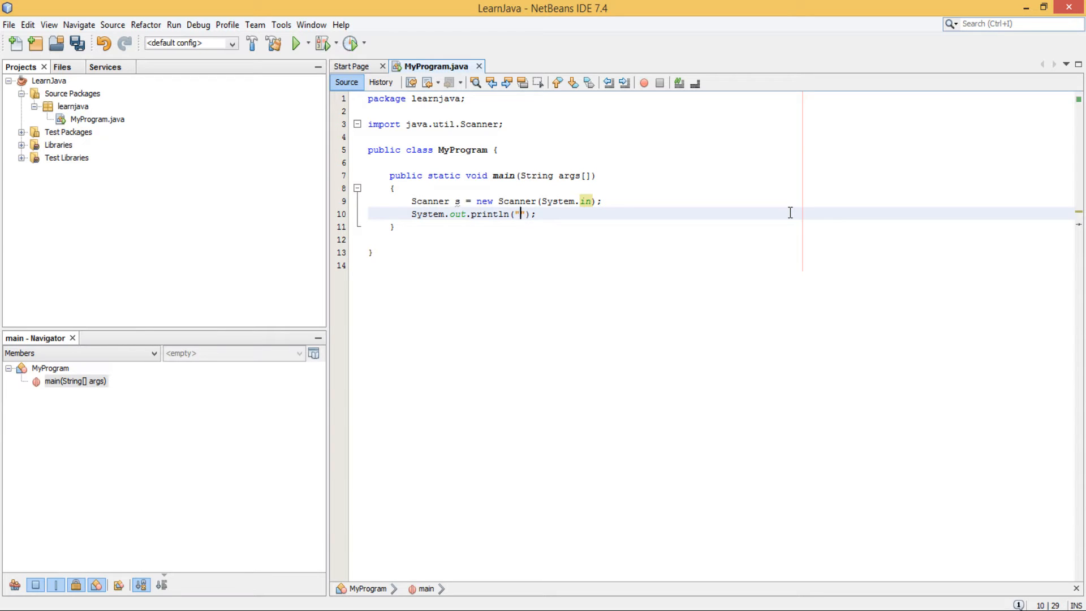
text(What is your)
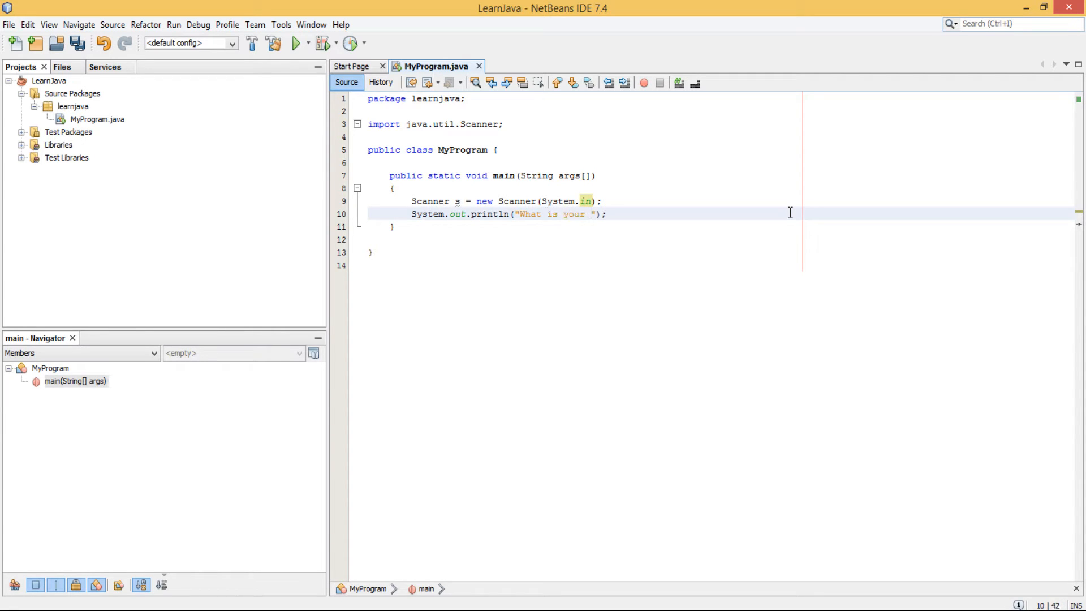
text(favourite food?)
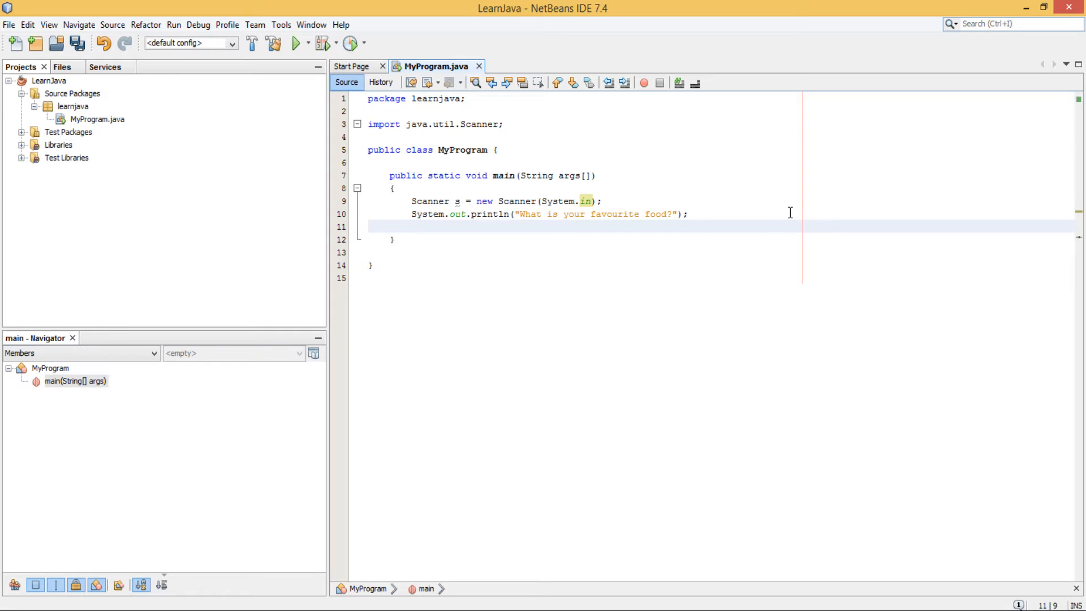
Step: Read the answer into String userInput = s.nextLine();
text(String)
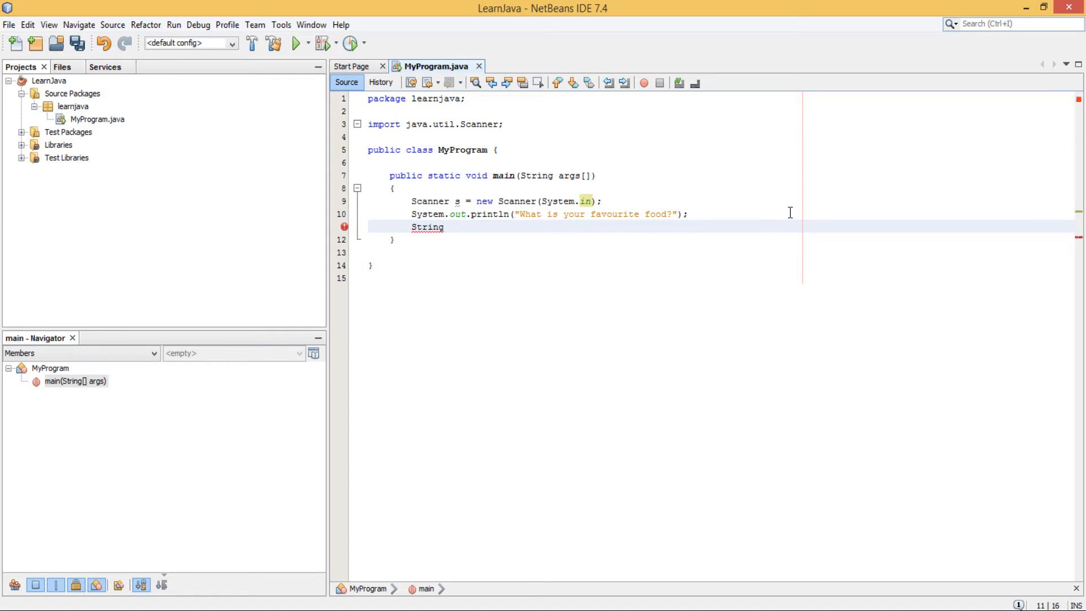
text(userI)
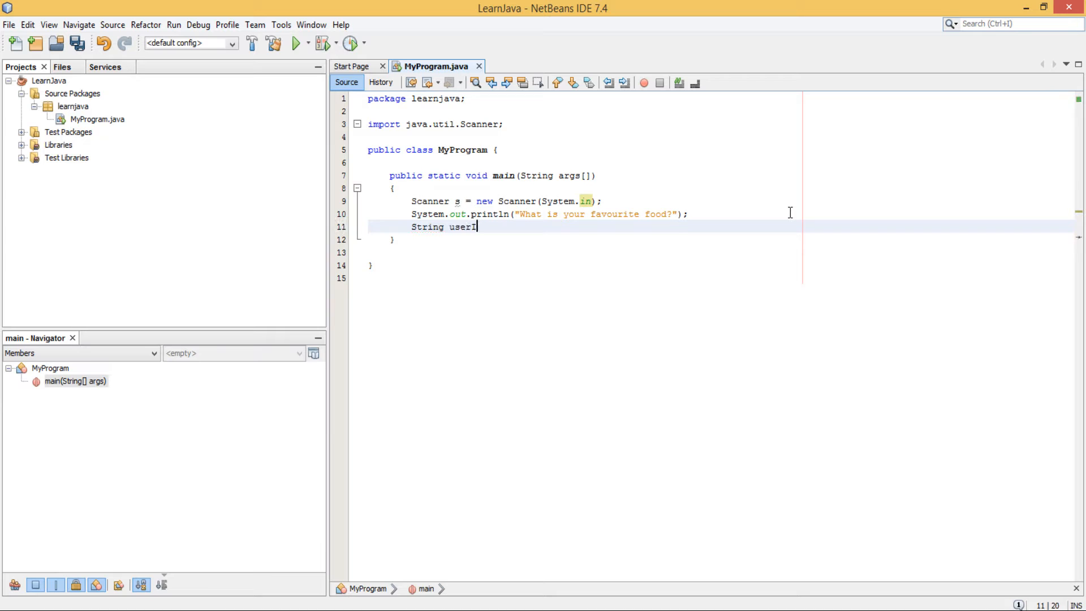
text(nput)
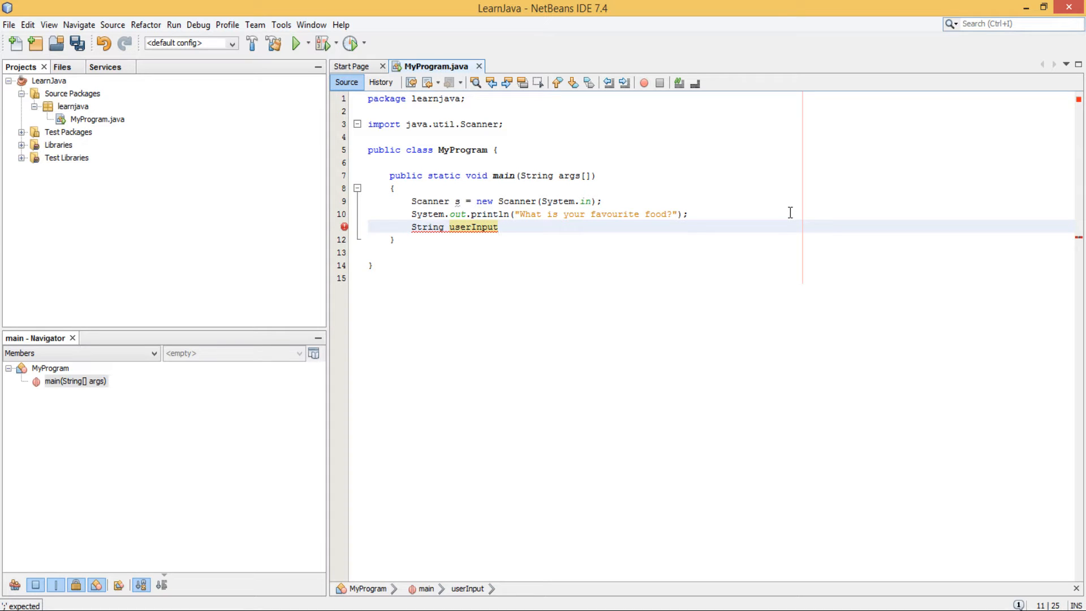
text(= s)
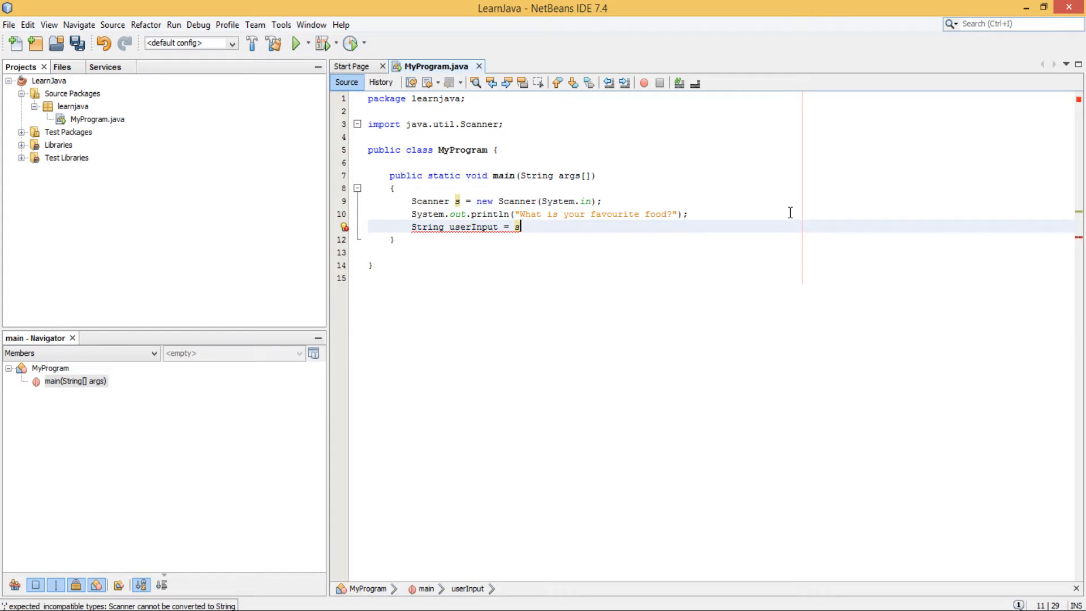
text(.nextLine()
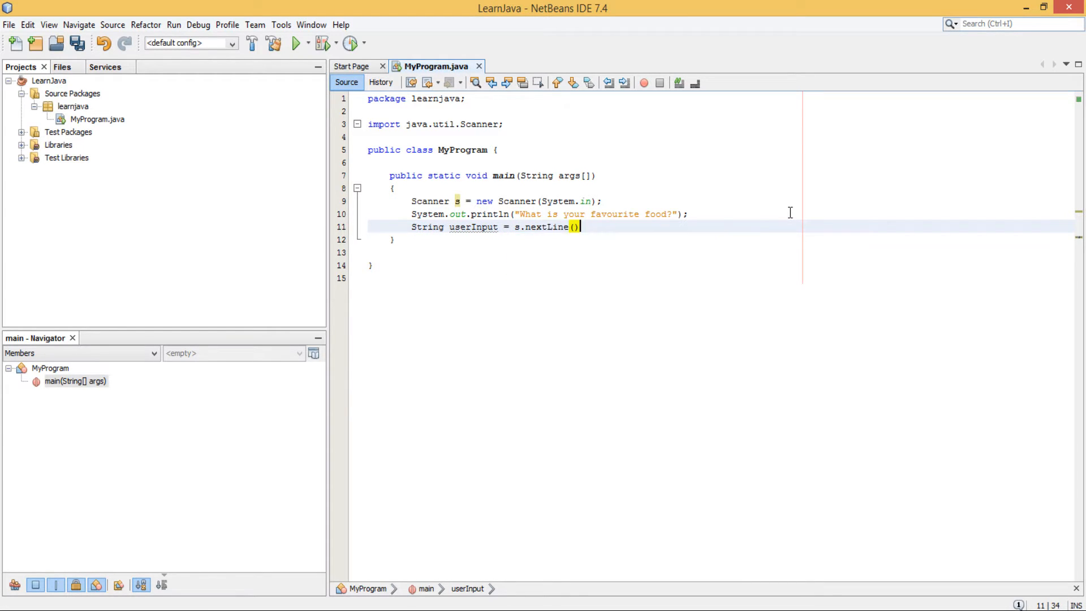
text(;)
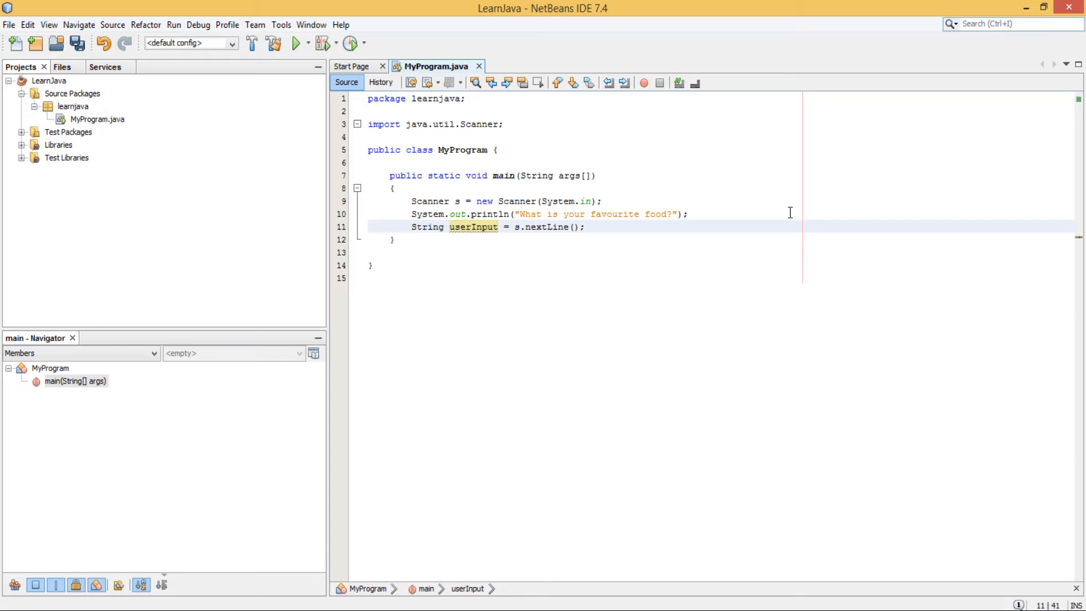
click(584, 226)
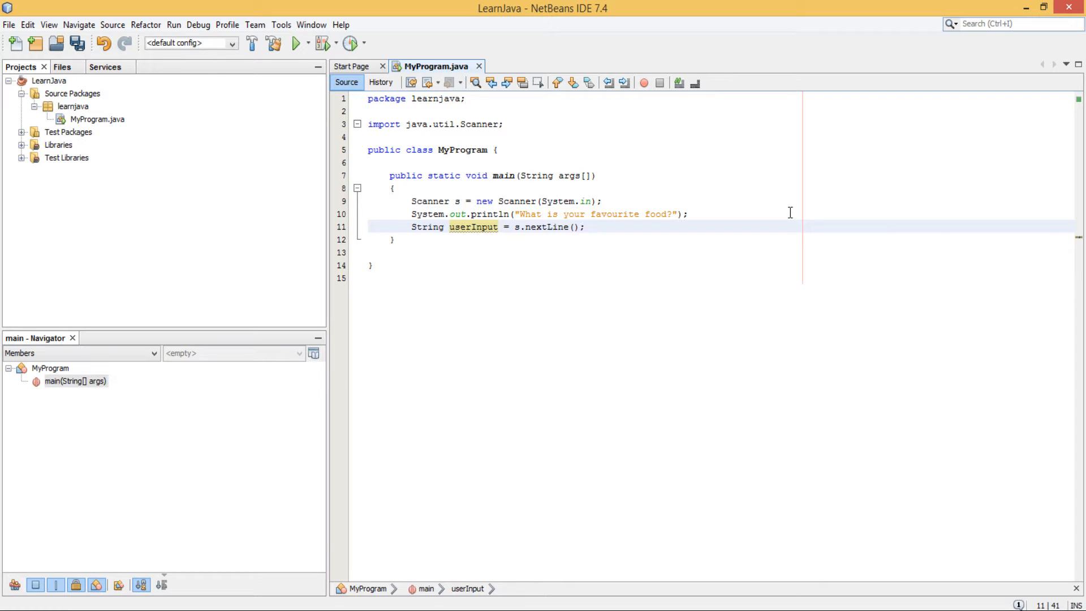
click(584, 226)
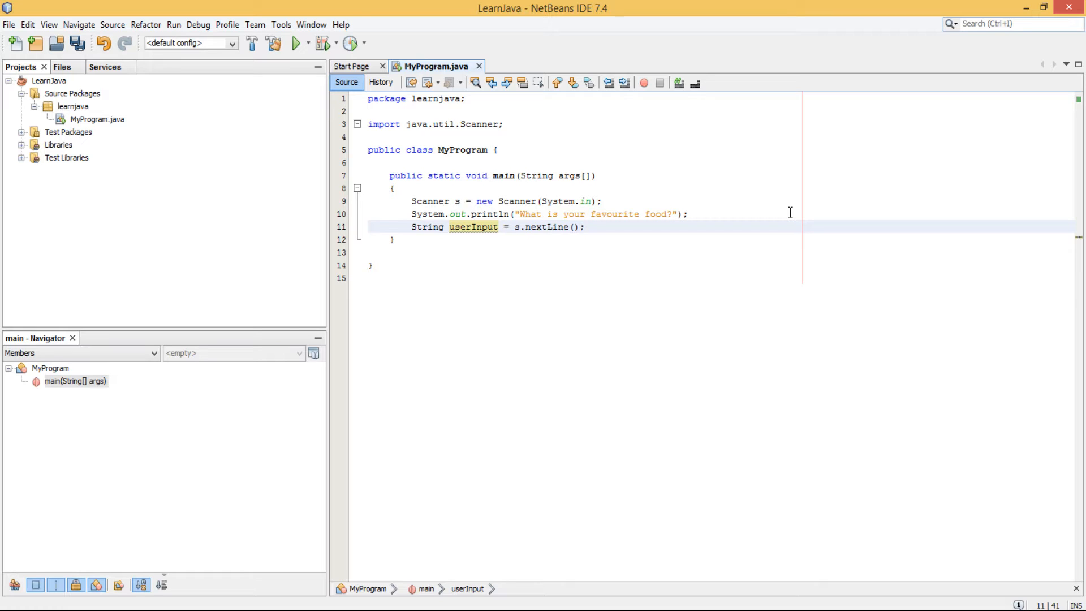
Step: Print the reply "Oh great I like " + userInput + " too!" on line 12
text(S)
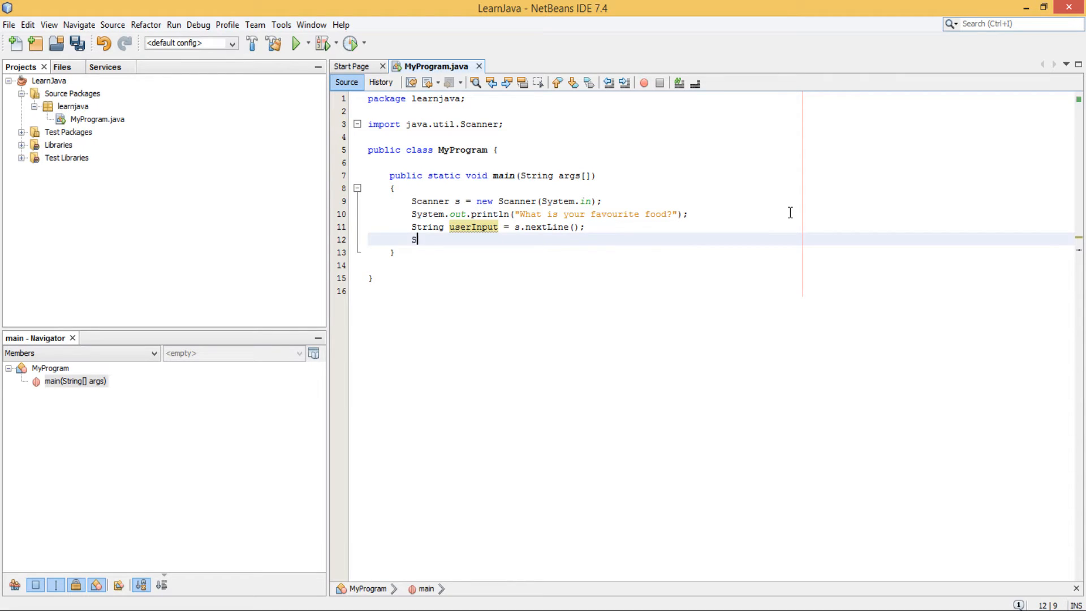
text(yst)
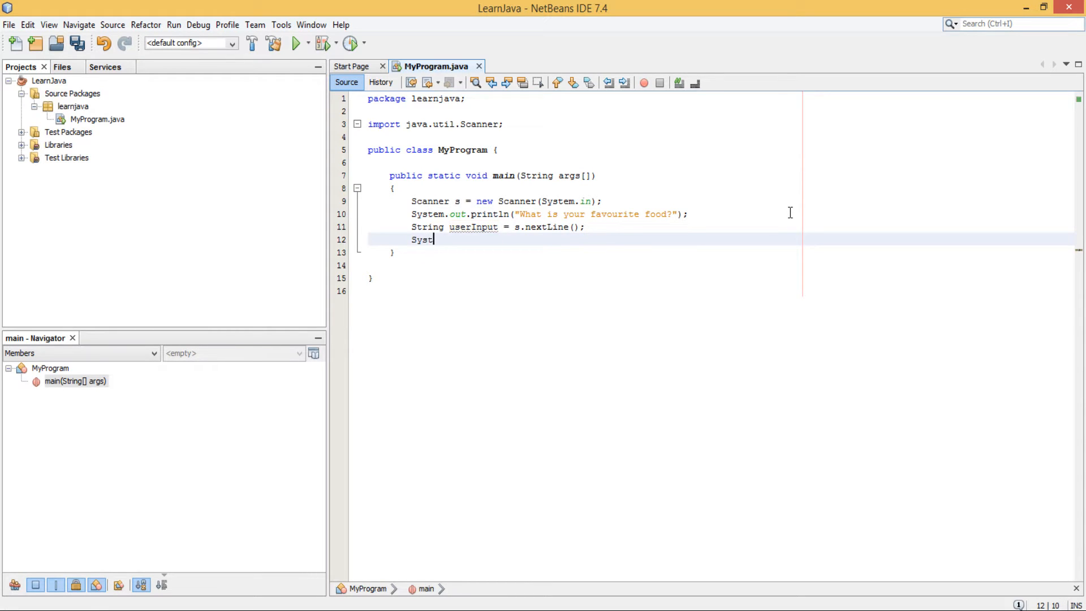
text(em)
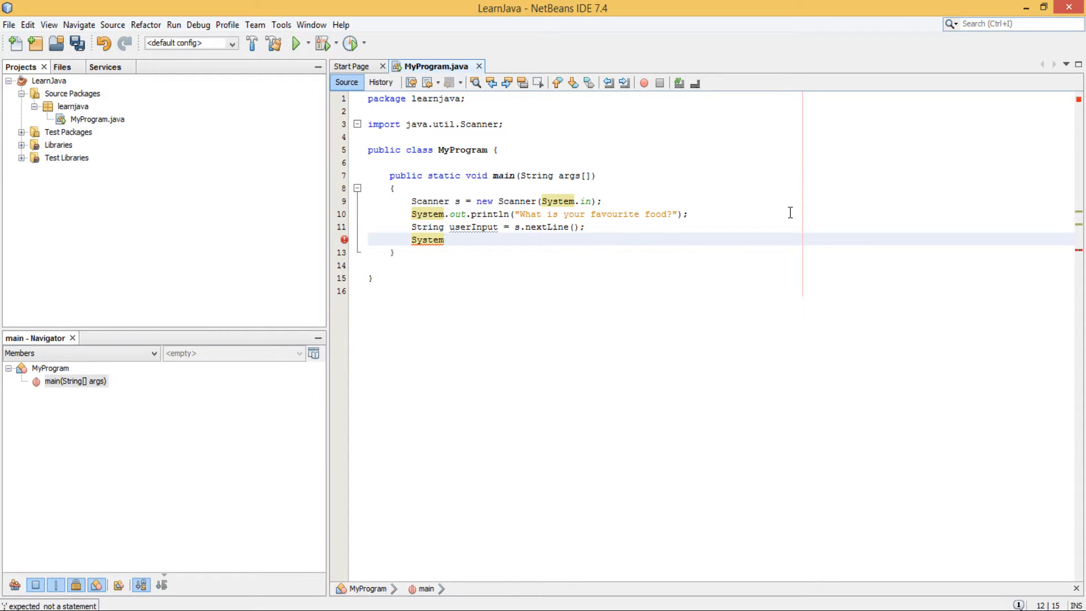
key(BackSpace)
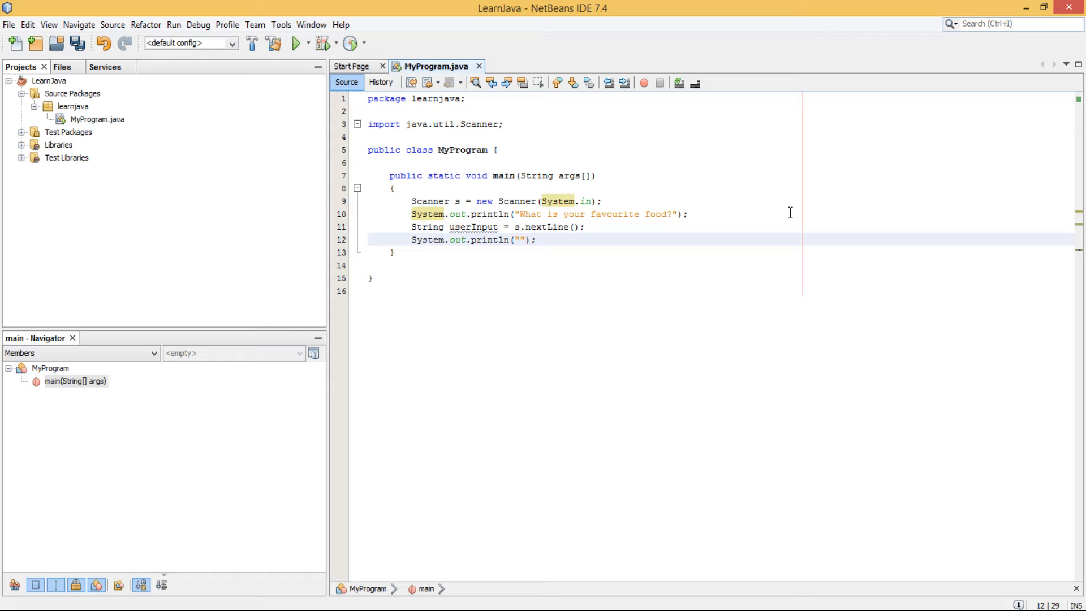
text(Oh great)
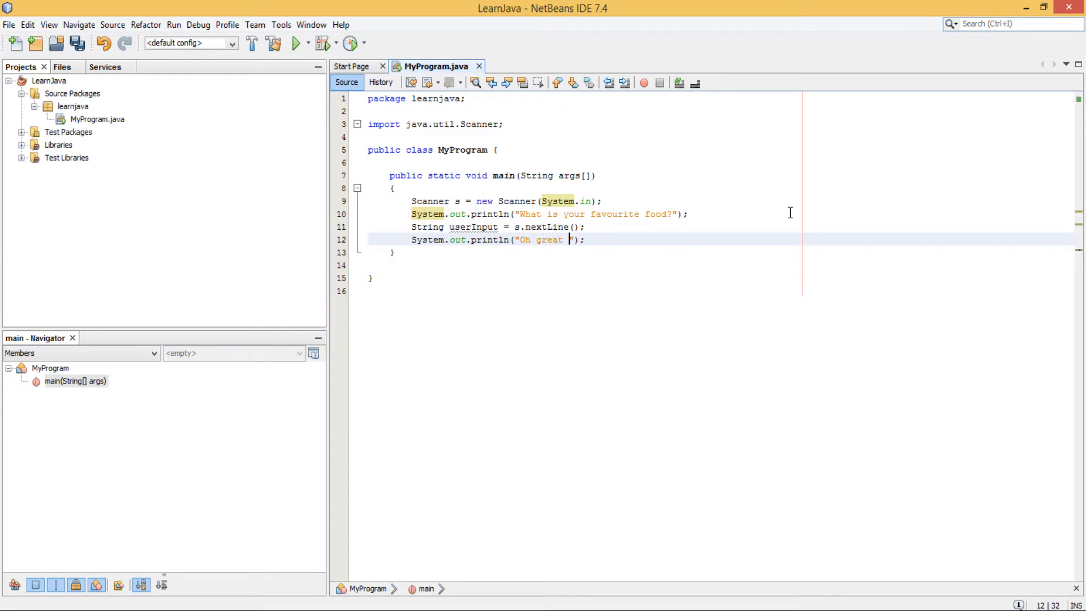
text(I like)
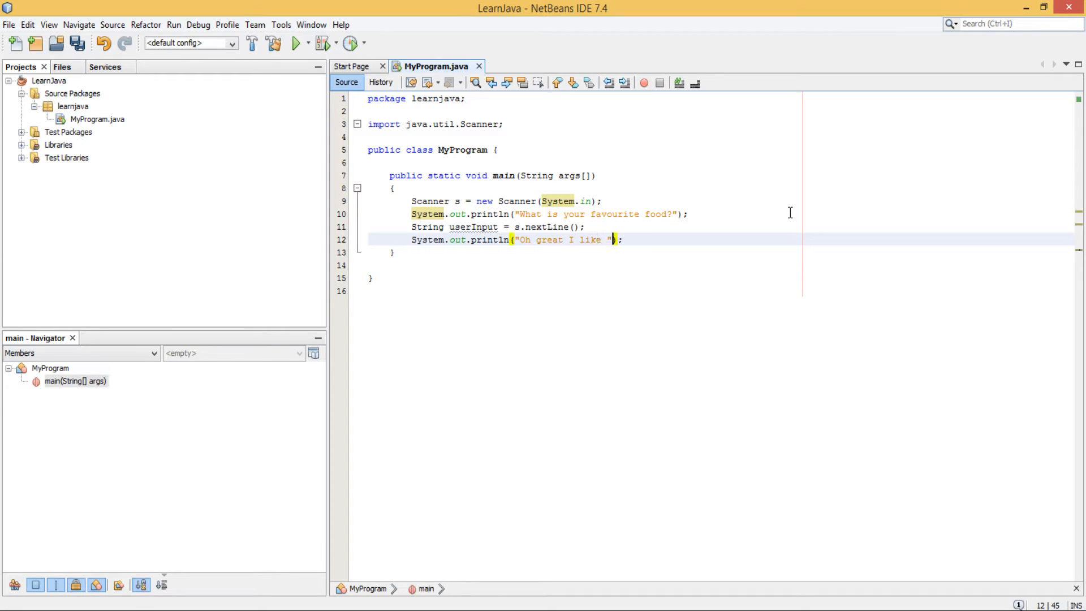
text(+userInpu)
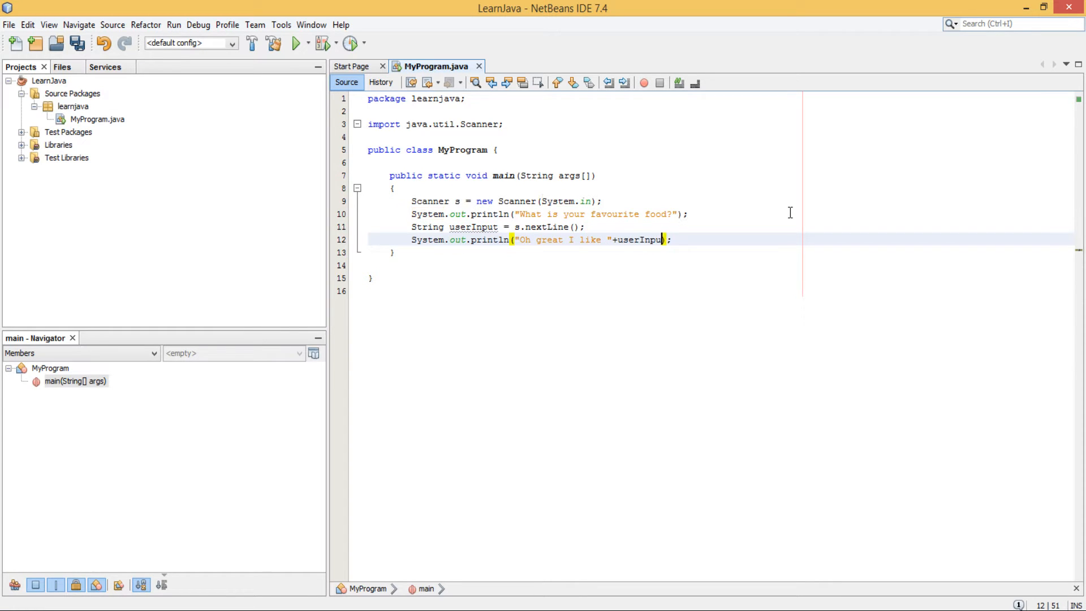
text(+" to)
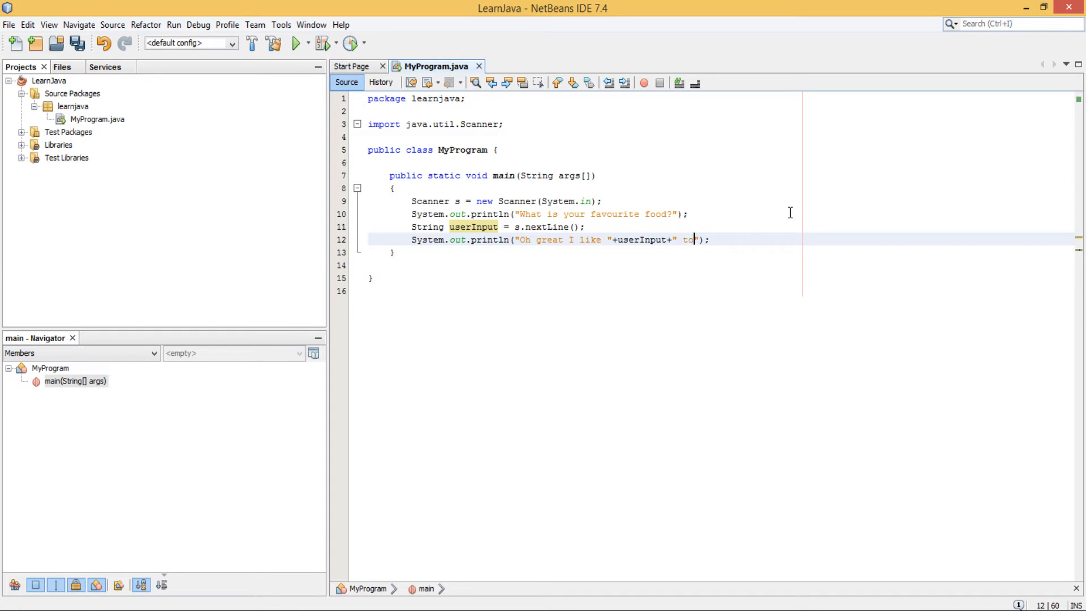
text(o!0)
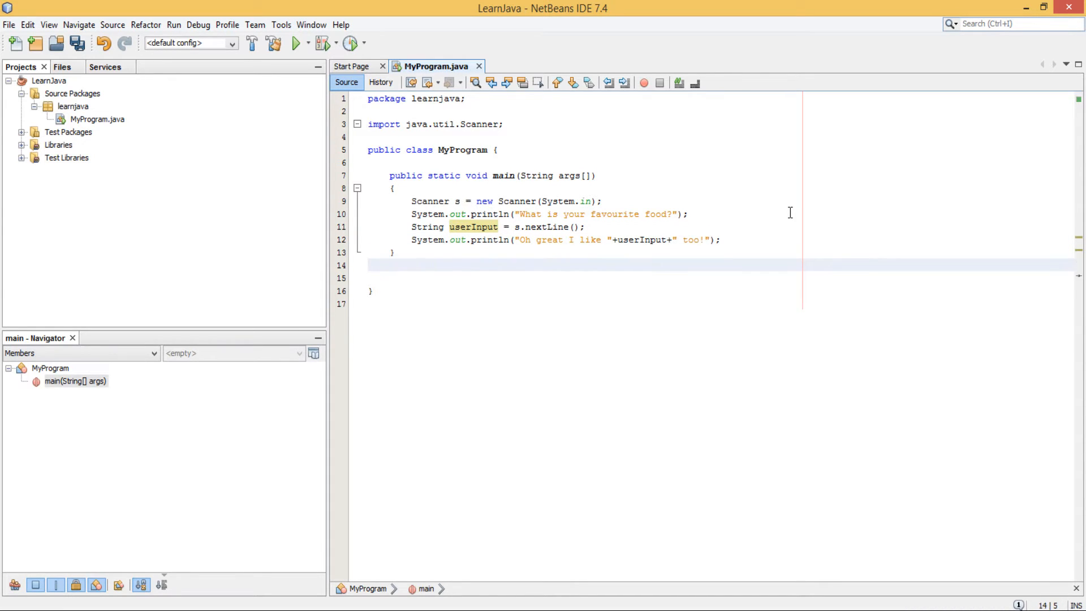
Step: Finish the main method and start Run File on MyProgram.java from the Projects tree
key(enter)
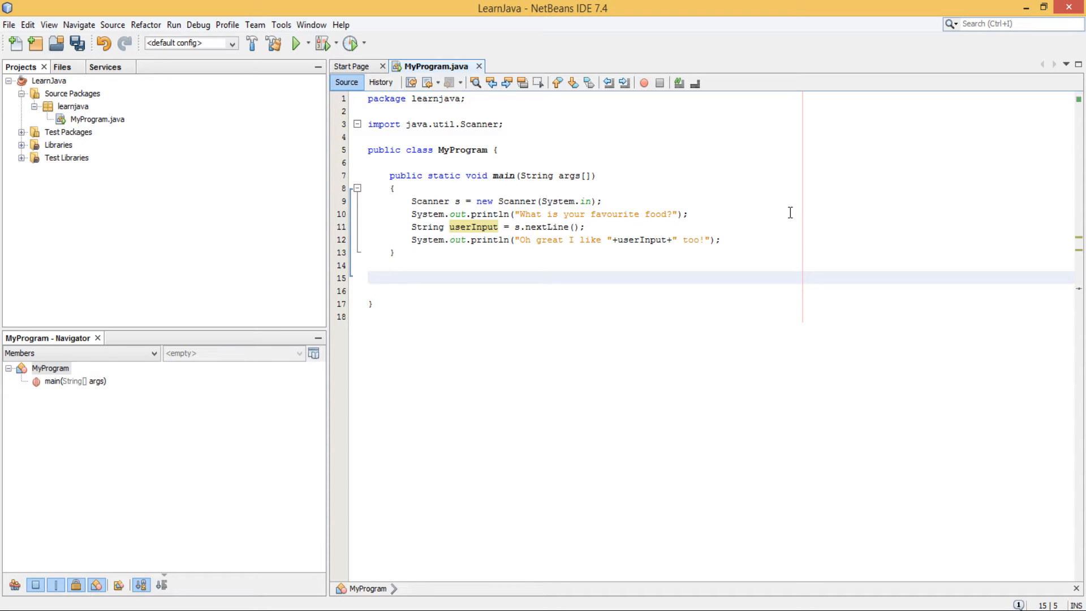
click(389, 277)
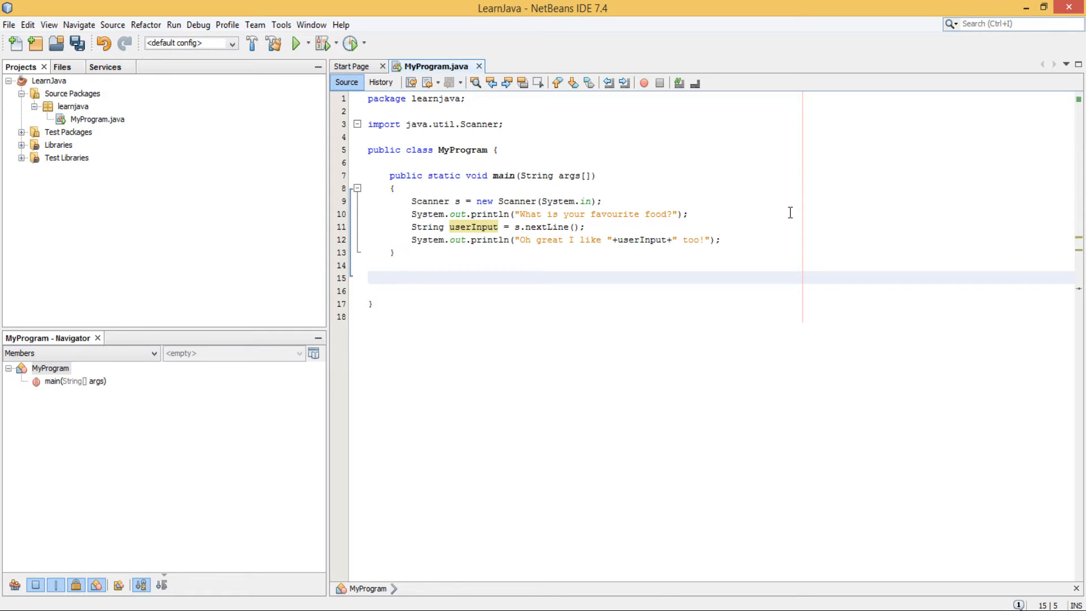
click(389, 277)
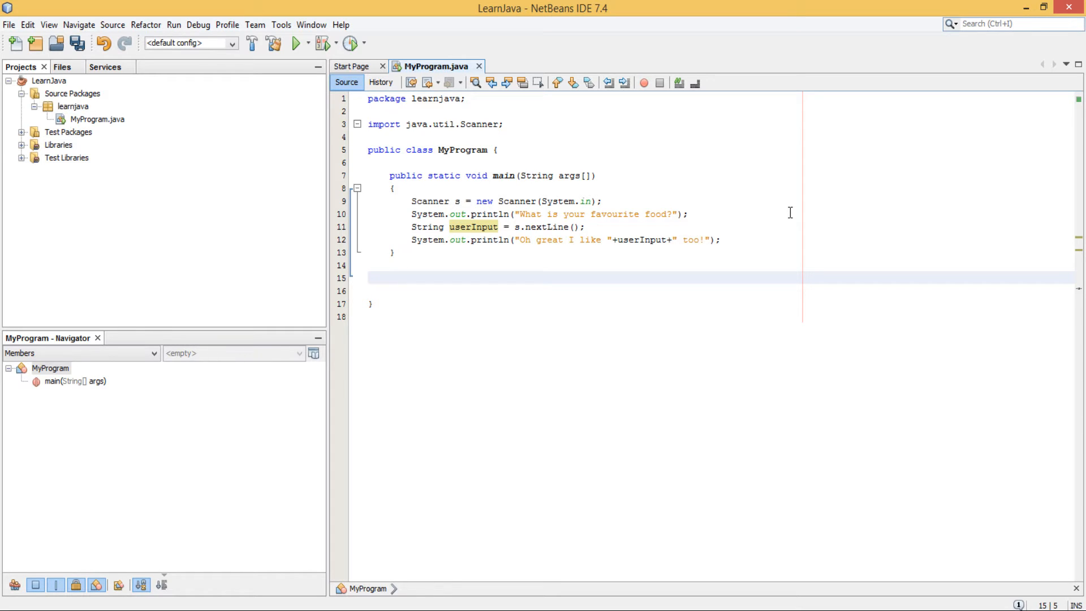
click(390, 278)
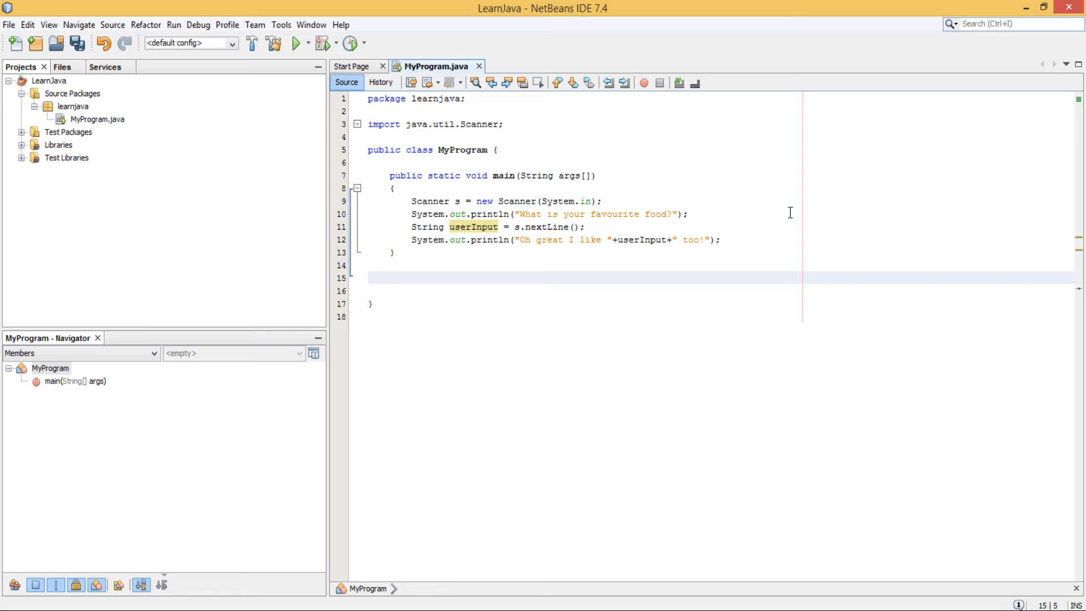
click(389, 277)
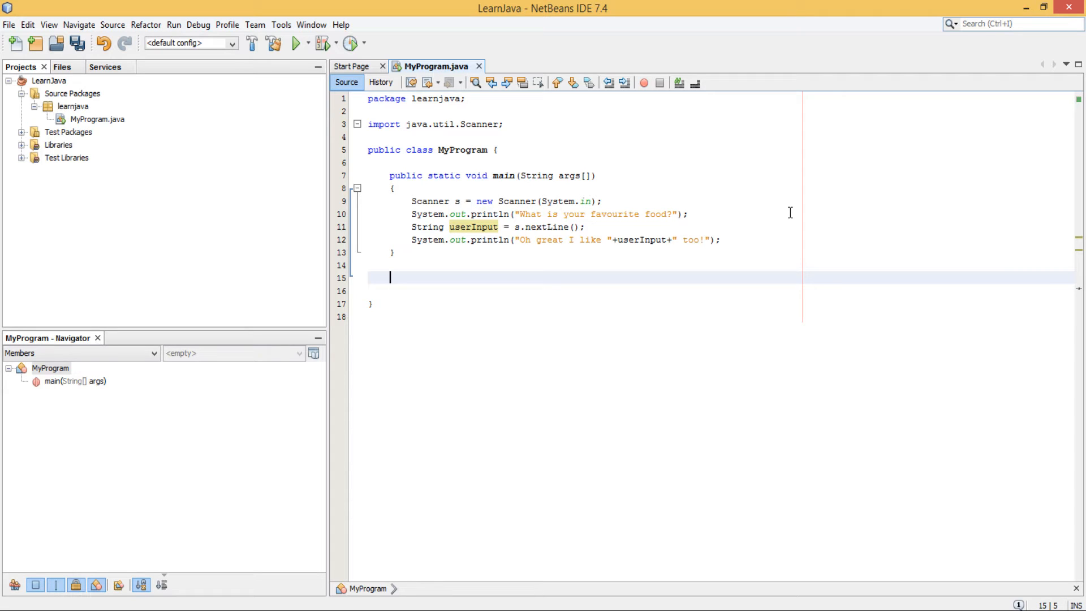
mouse_move(492, 253)
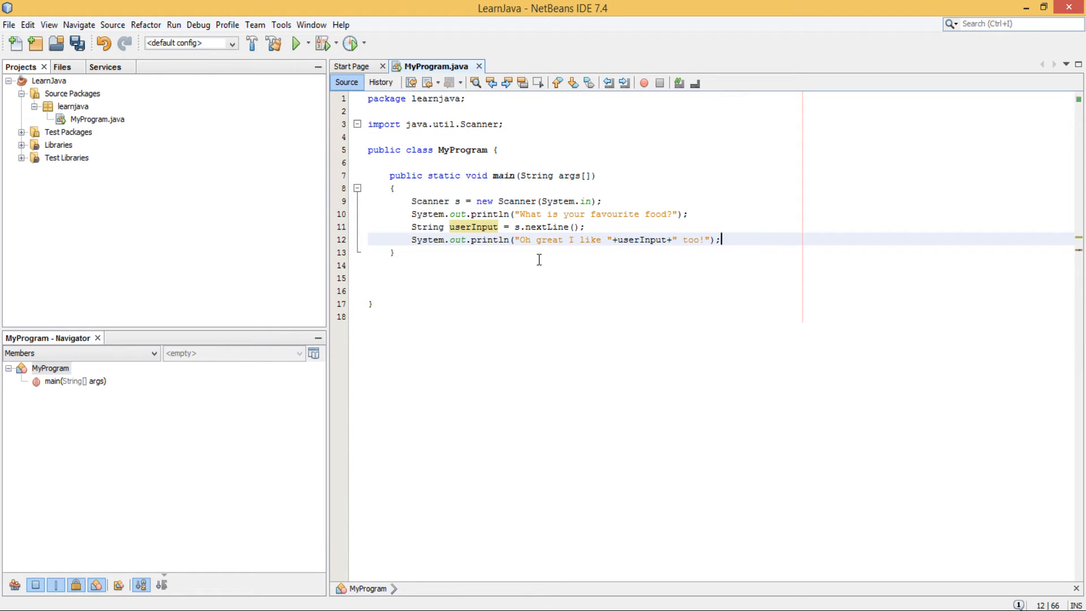
right_click(97, 119)
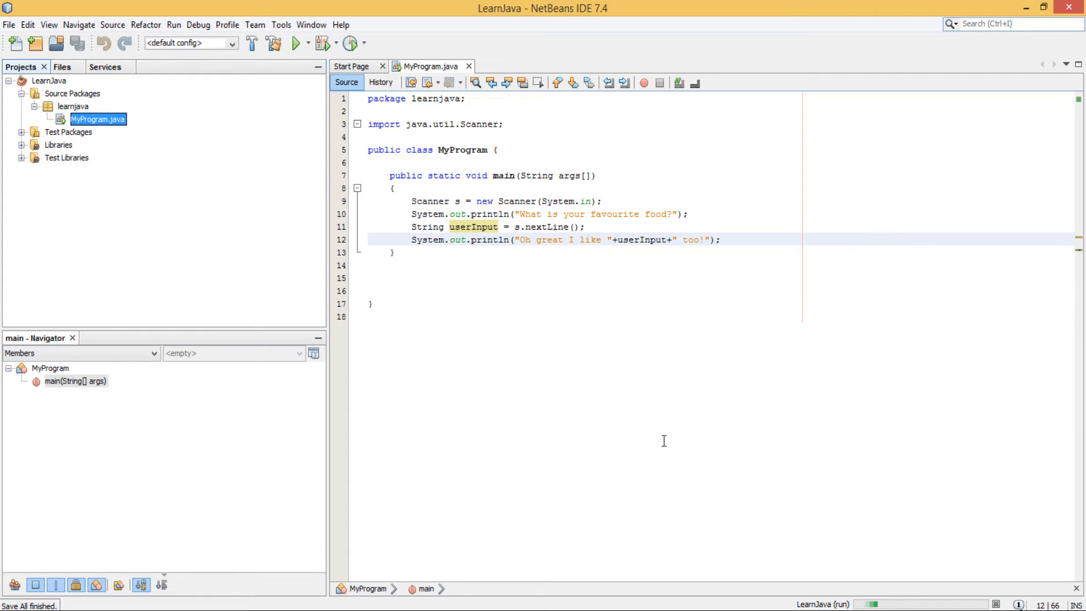
Step: Answer Chicken in the Output window so the program replies "Oh great I like Chicken too!"
click(295, 43)
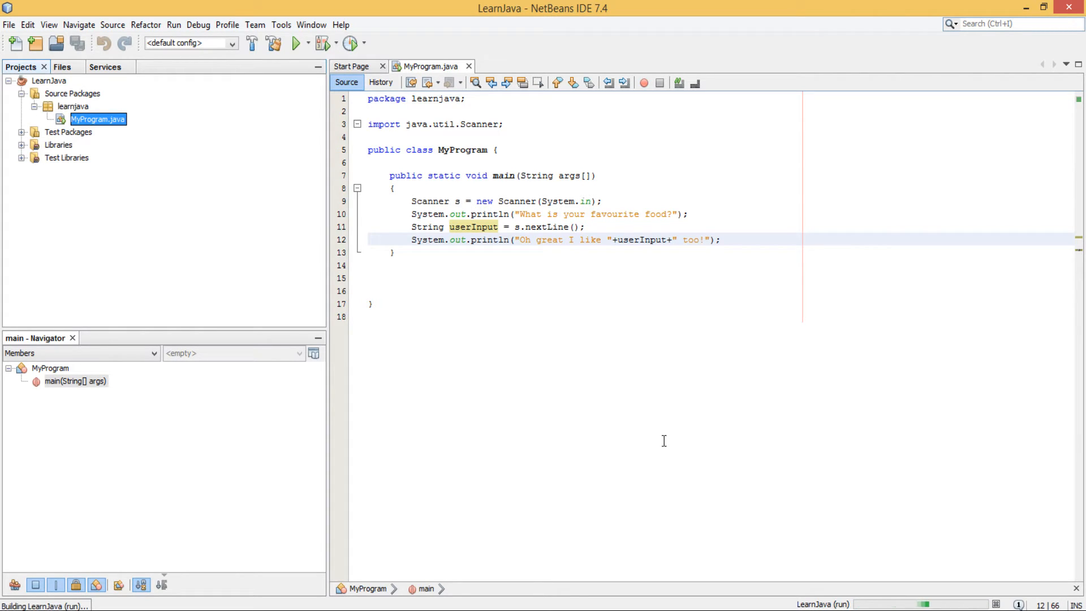
click(295, 43)
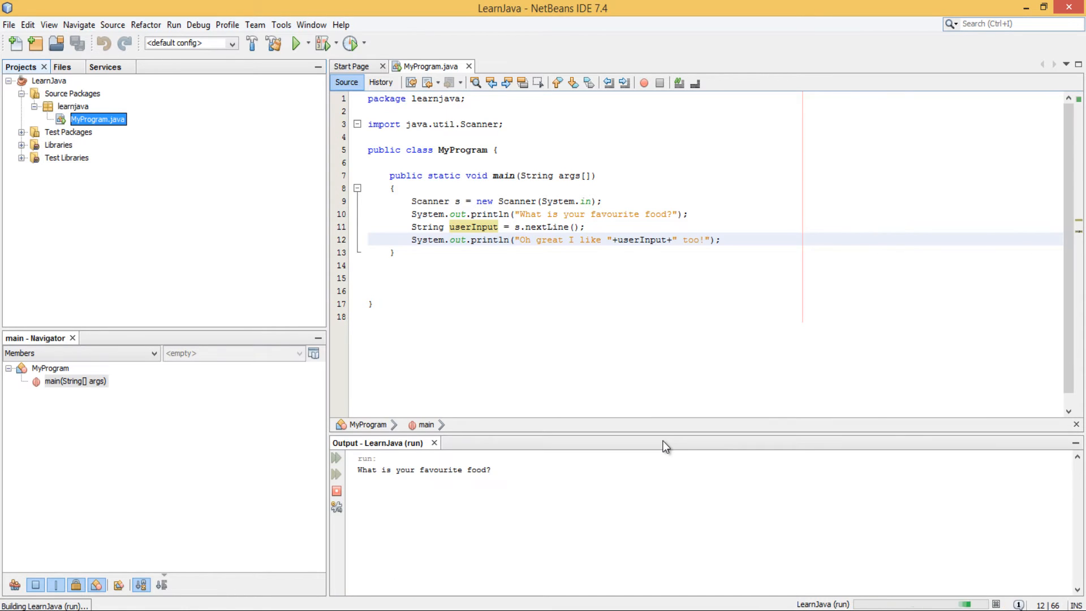
mouse_move(247, 452)
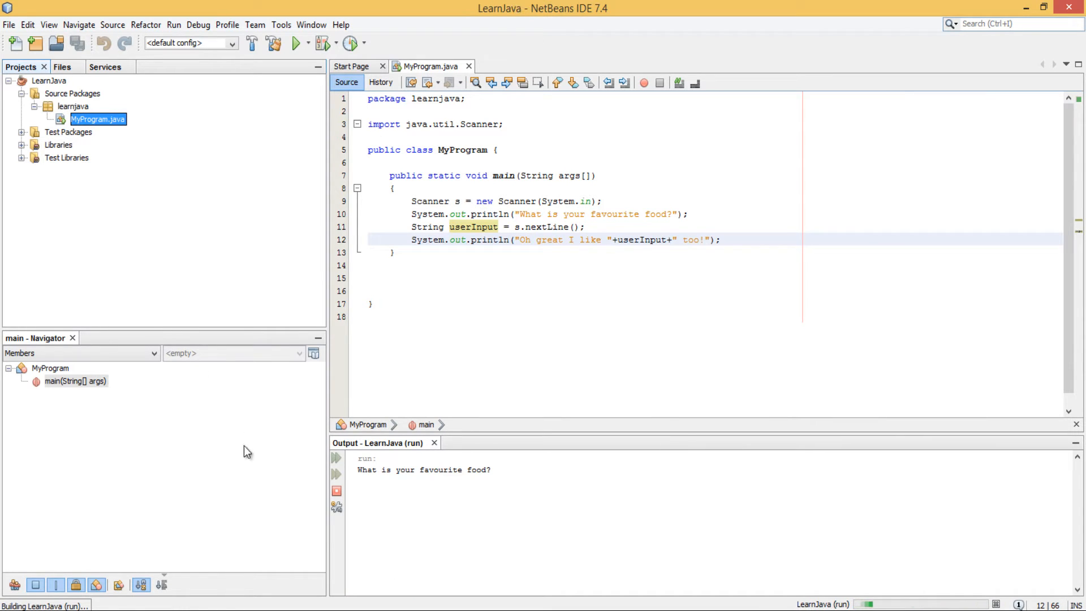
click(520, 467)
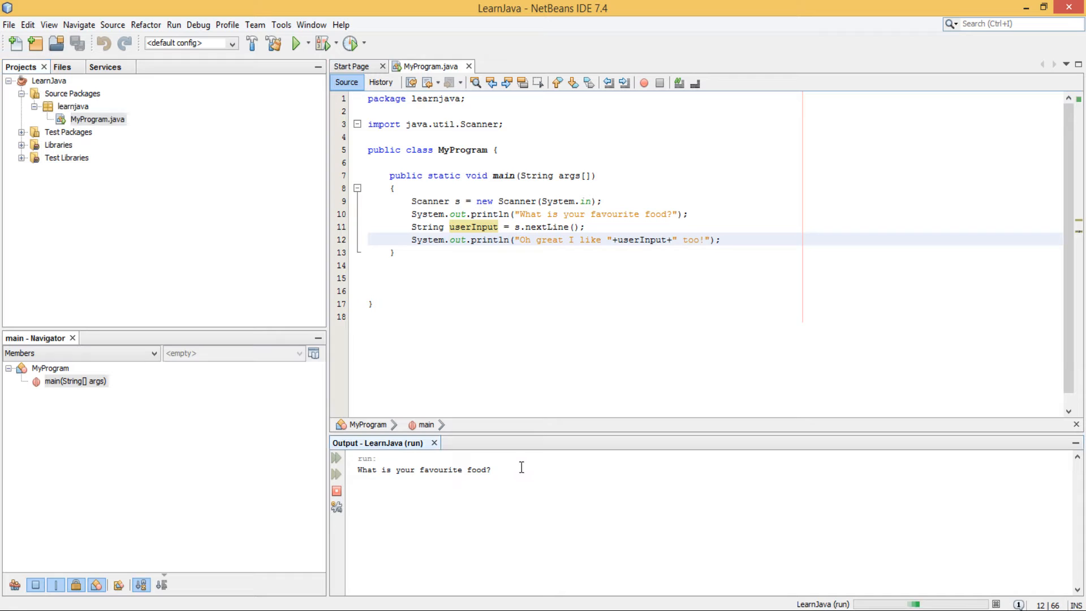
text(sfsdfsdf)
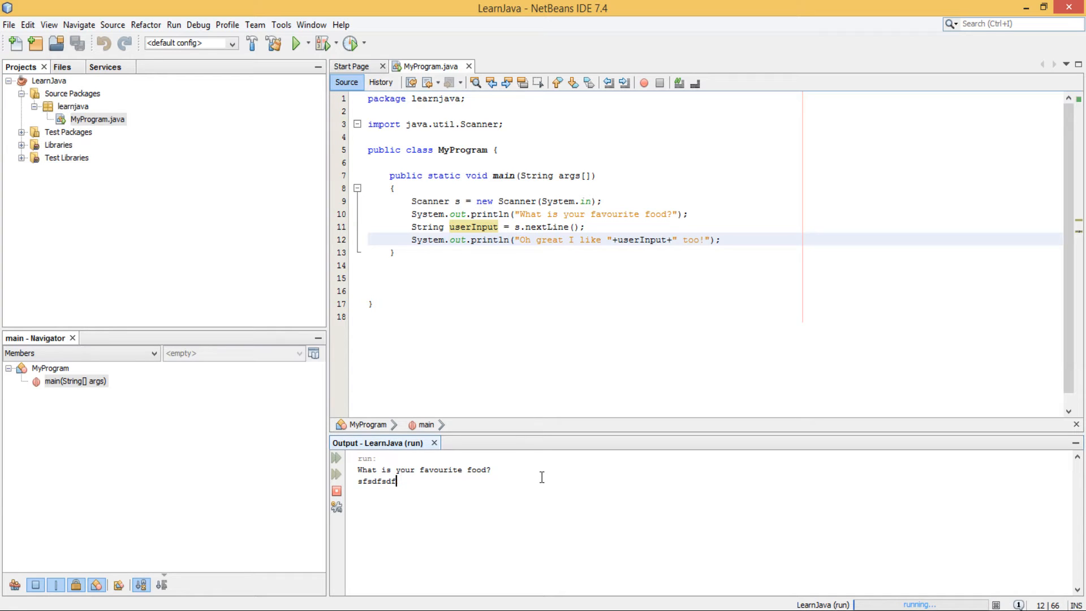
text(Chicke)
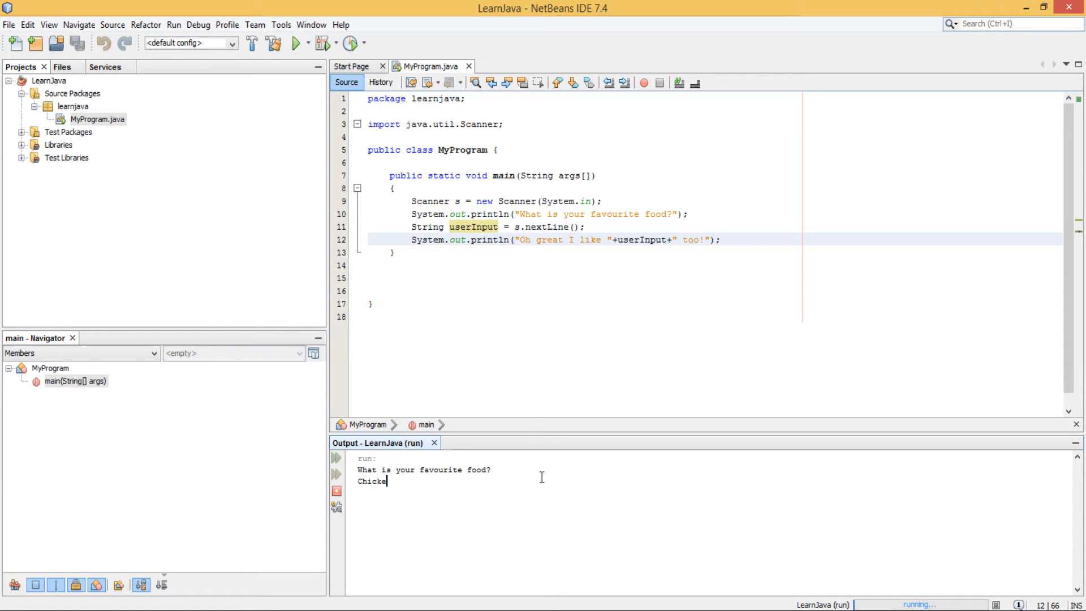
text(n)
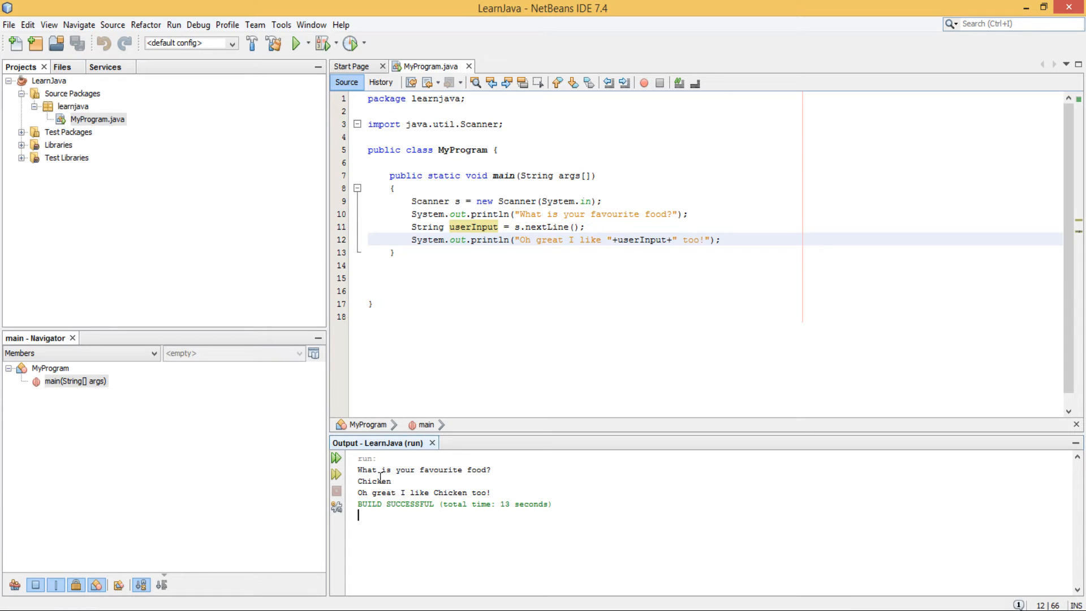
mouse_move(391, 497)
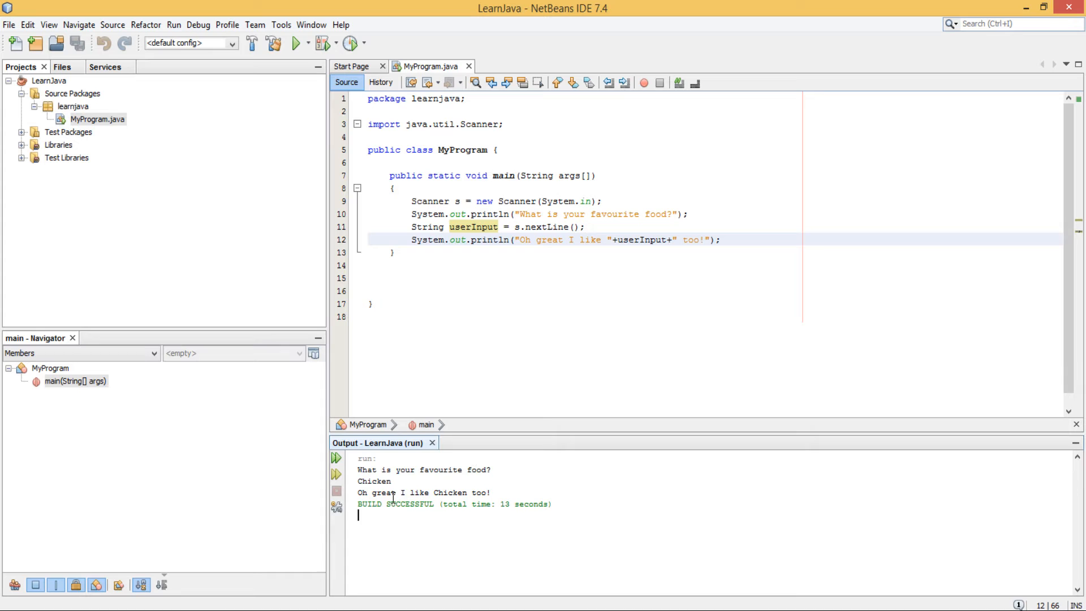
double_click(375, 481)
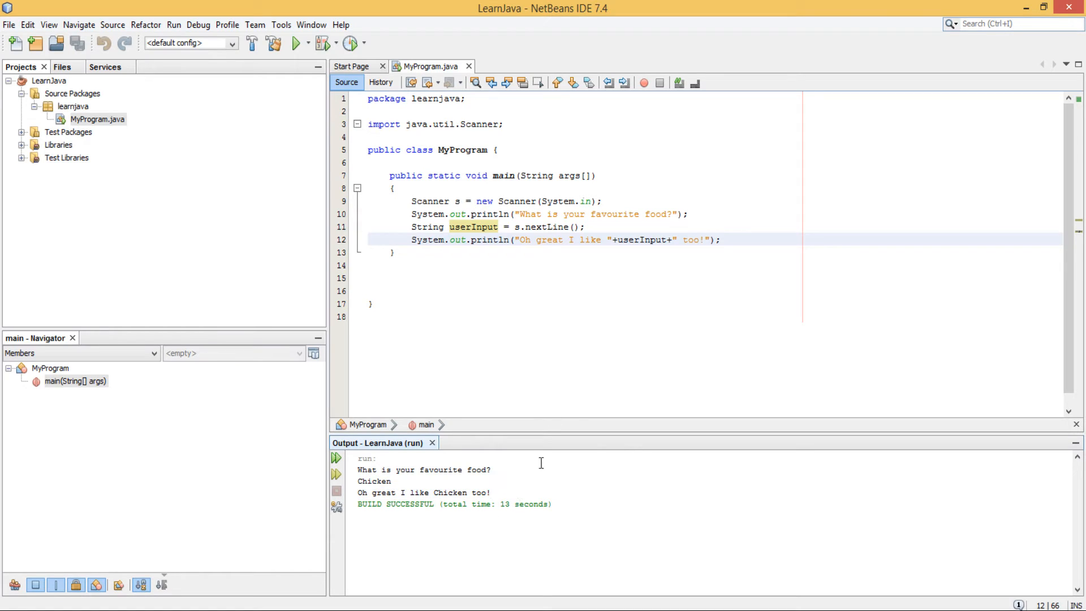
mouse_move(800, 344)
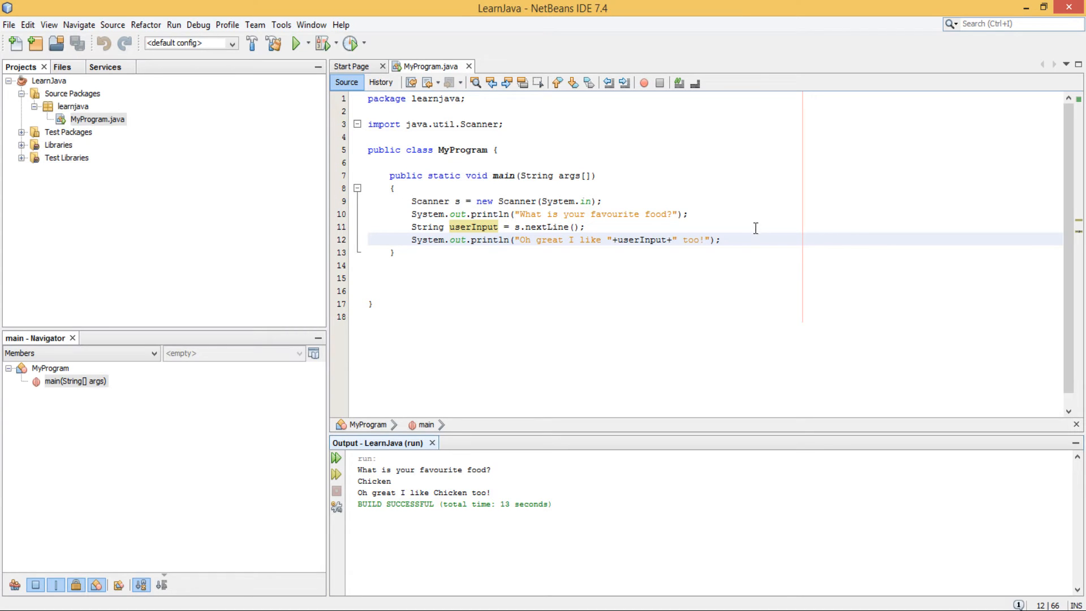
mouse_move(747, 239)
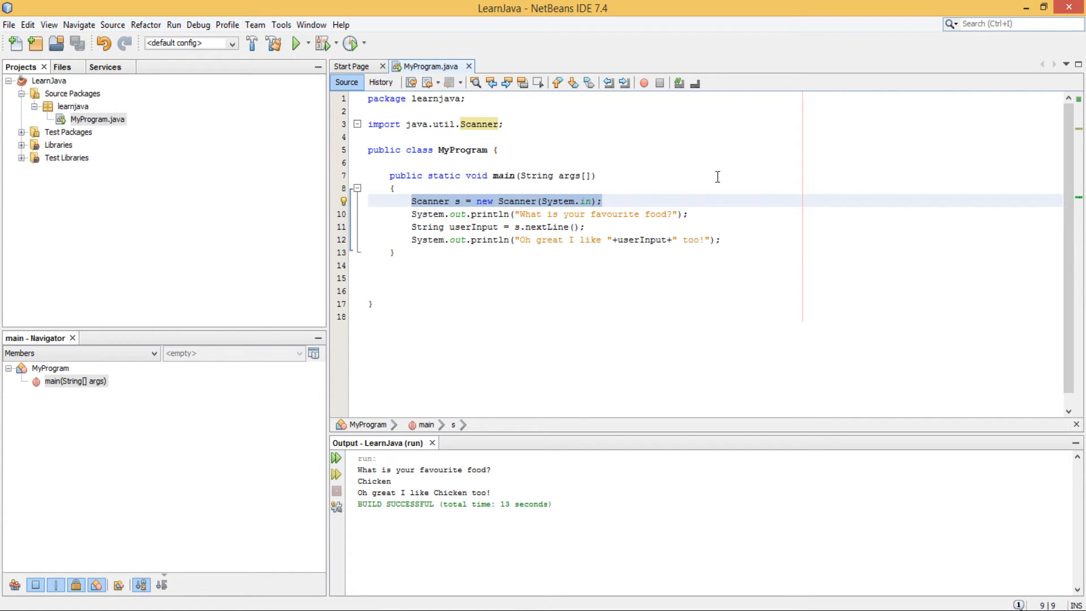
mouse_move(601, 217)
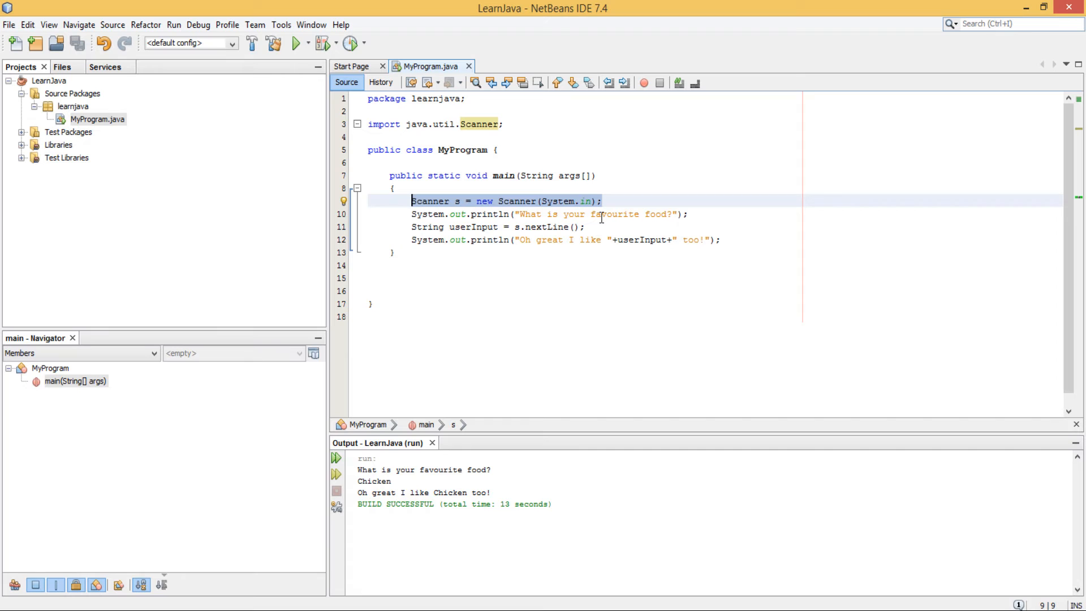
Step: Call JOptionPane.showInputDialog via code completion, importing javax.swing.JOptionPane
text(J)
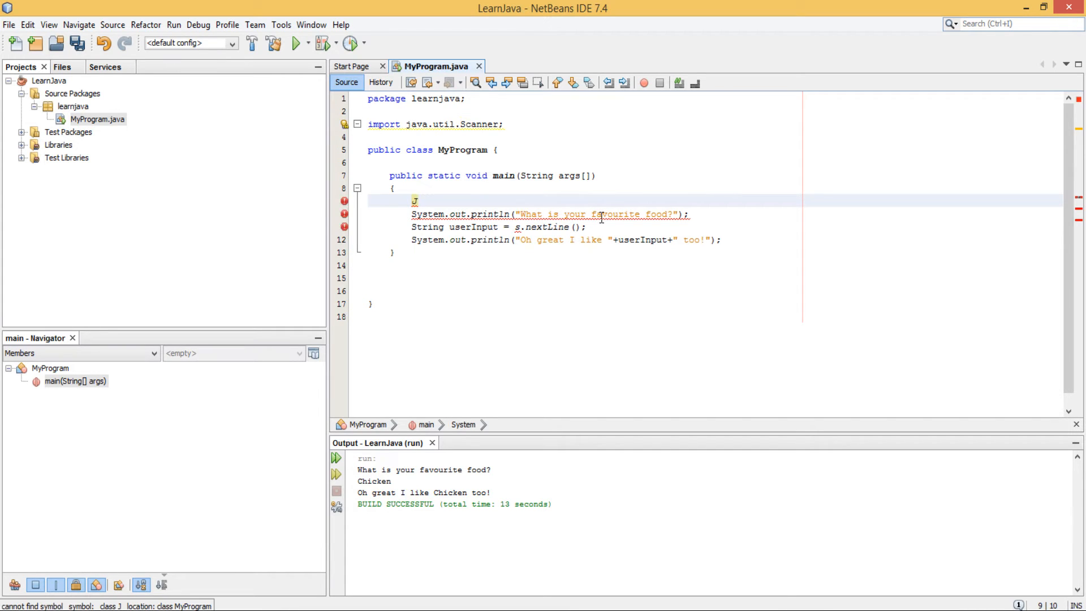
text(O)
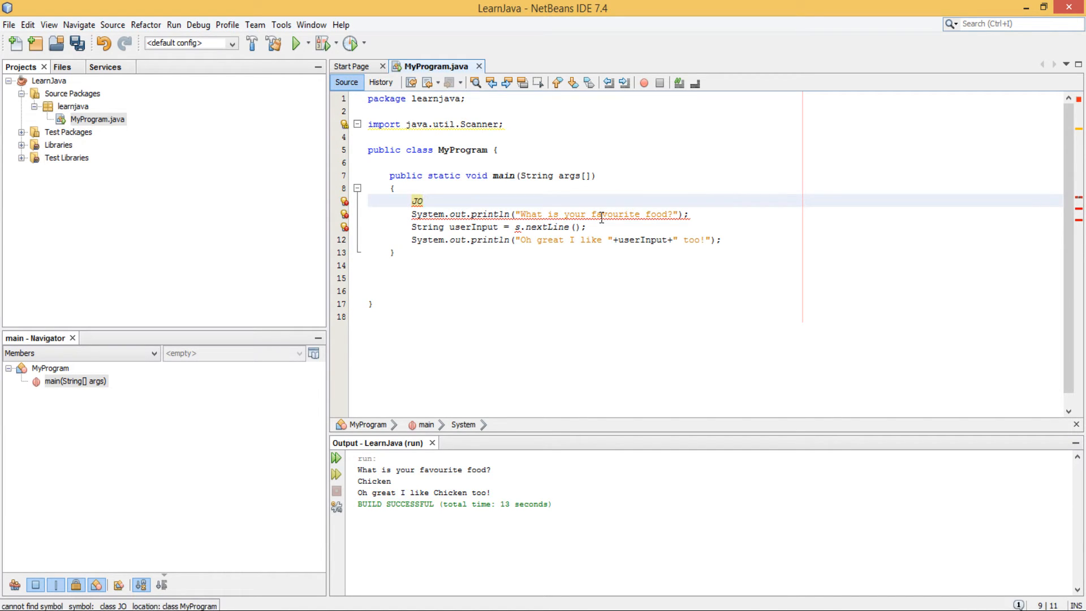
text(ption)
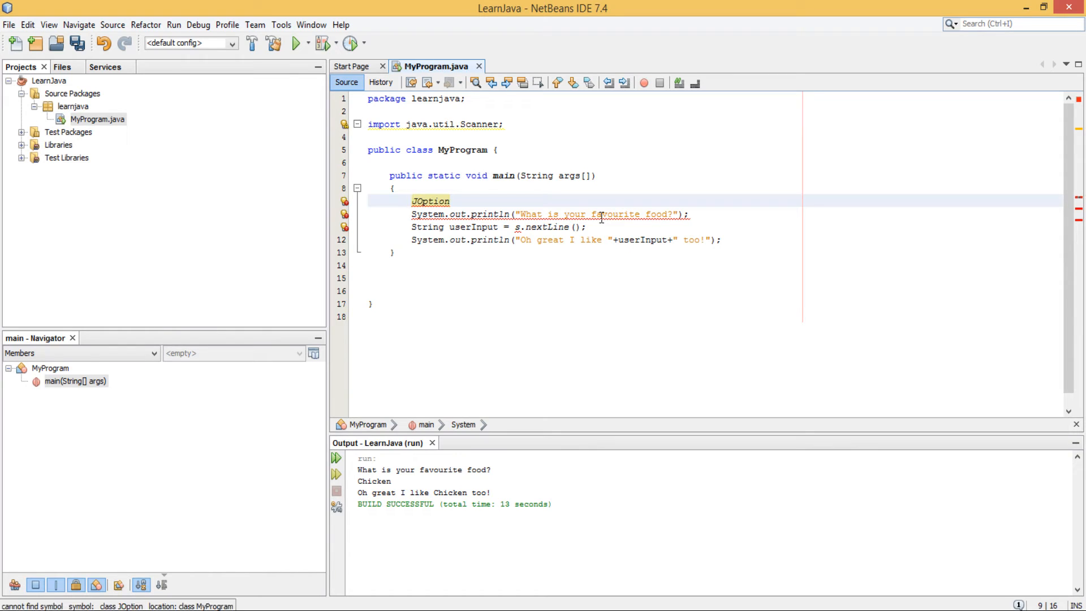
text(Pane)
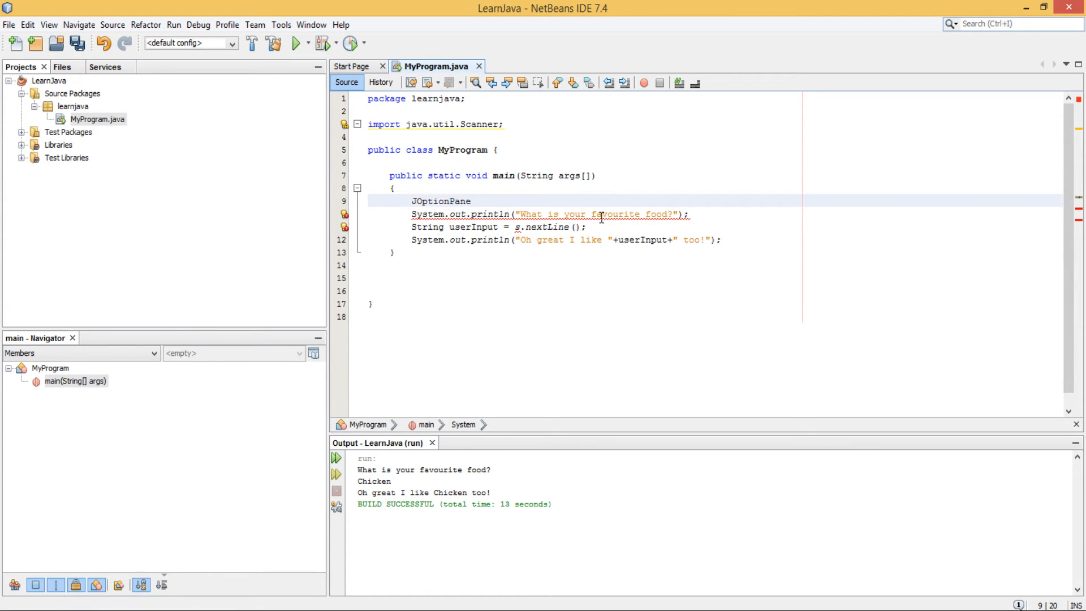
text(.)
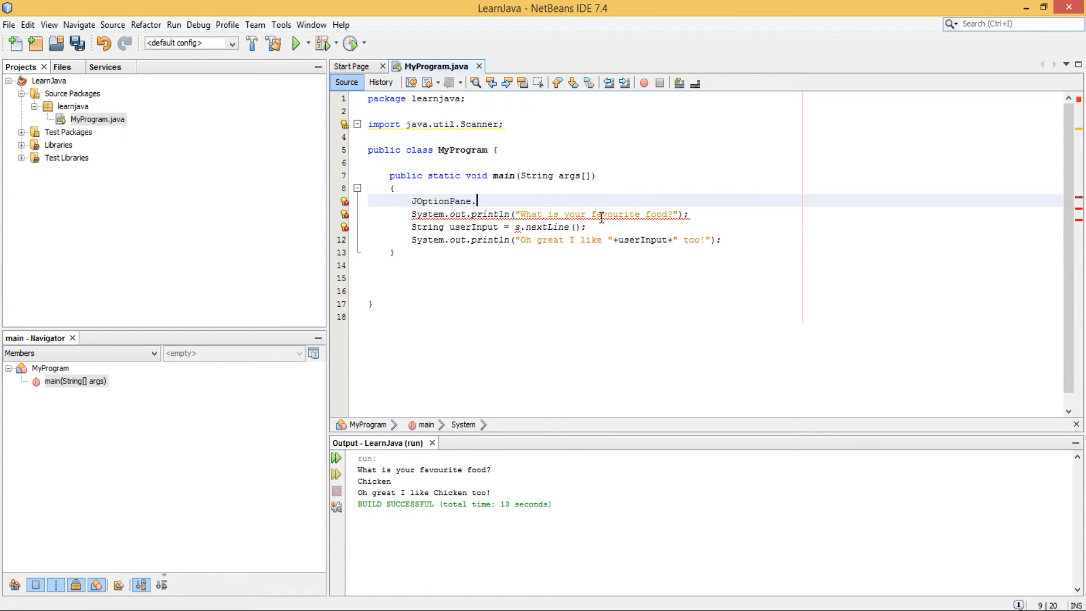
text(sh)
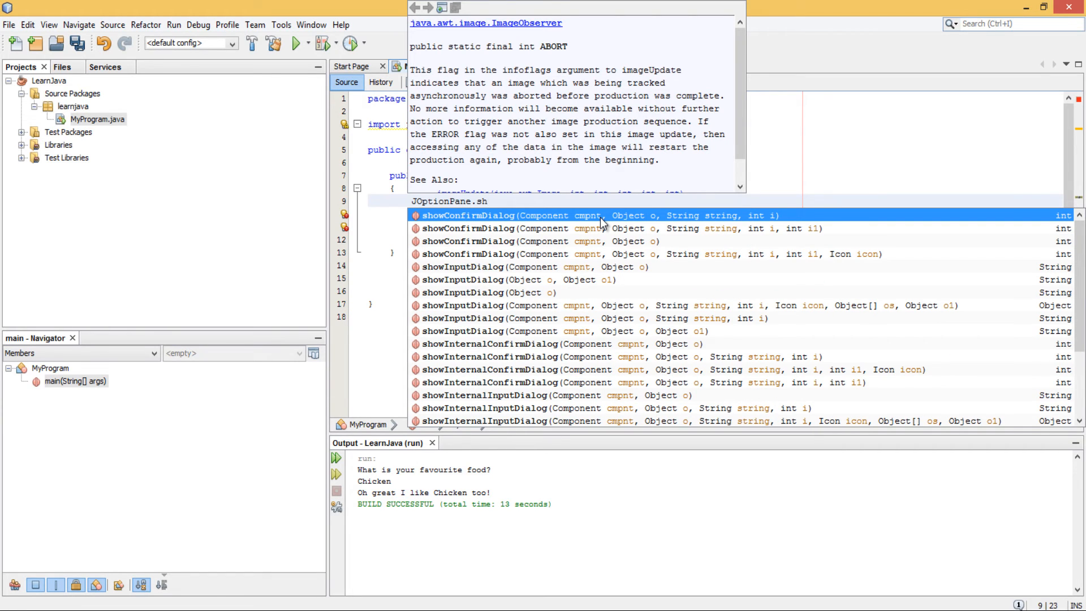
text(ow)
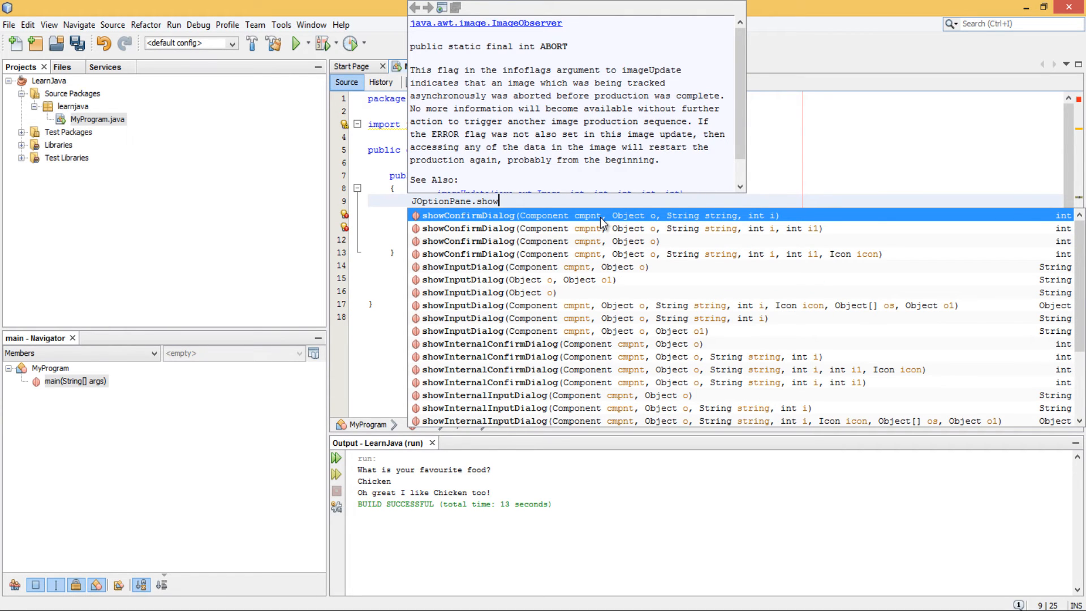
key(Down)
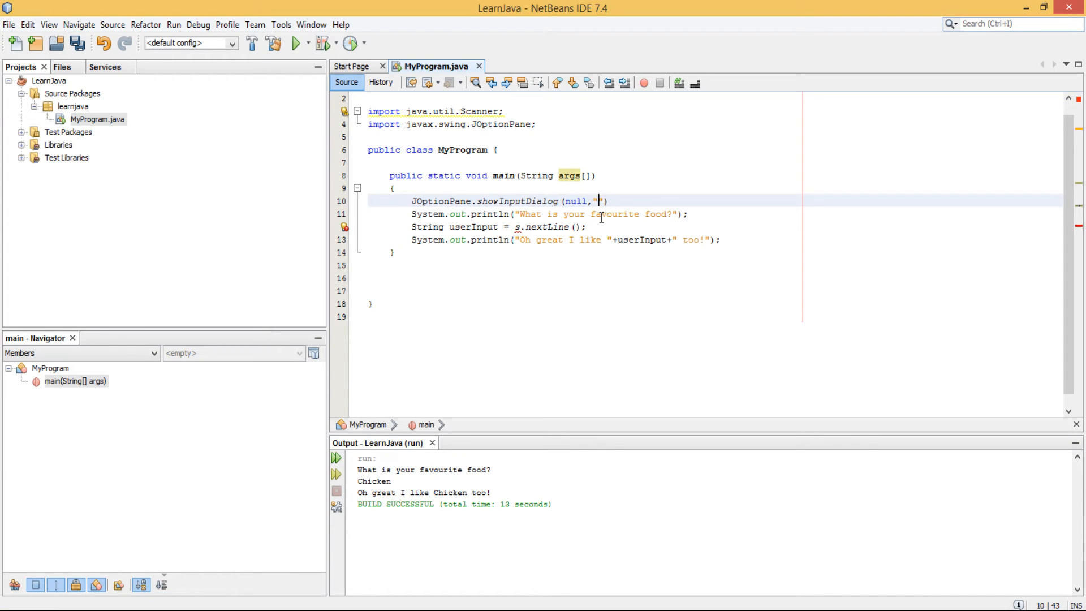
Step: Fill the dialog arguments with null and the placeholder string "sds"
text(")
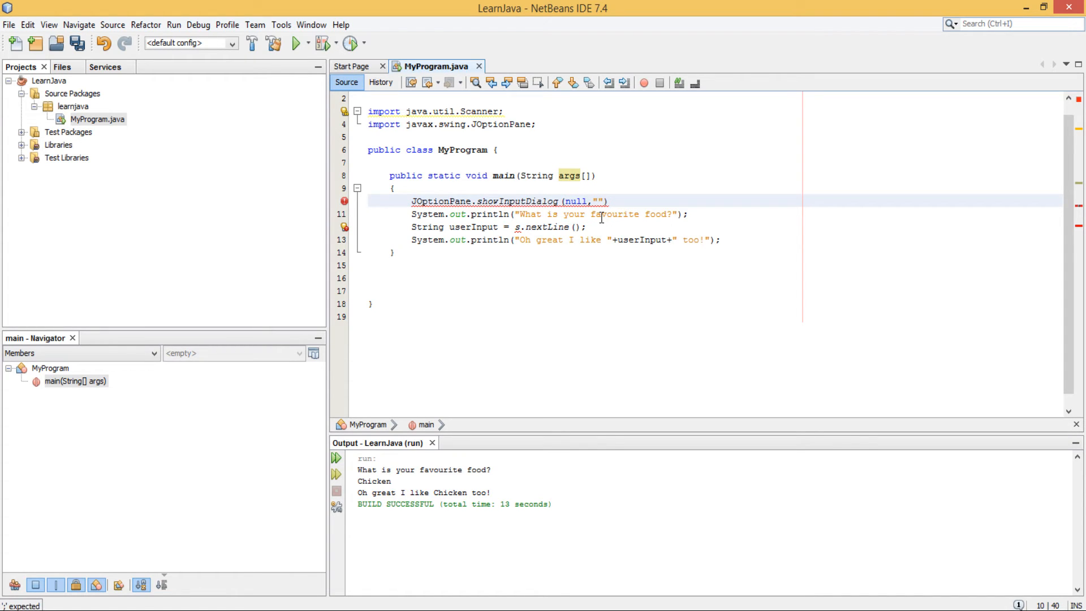
text(s)
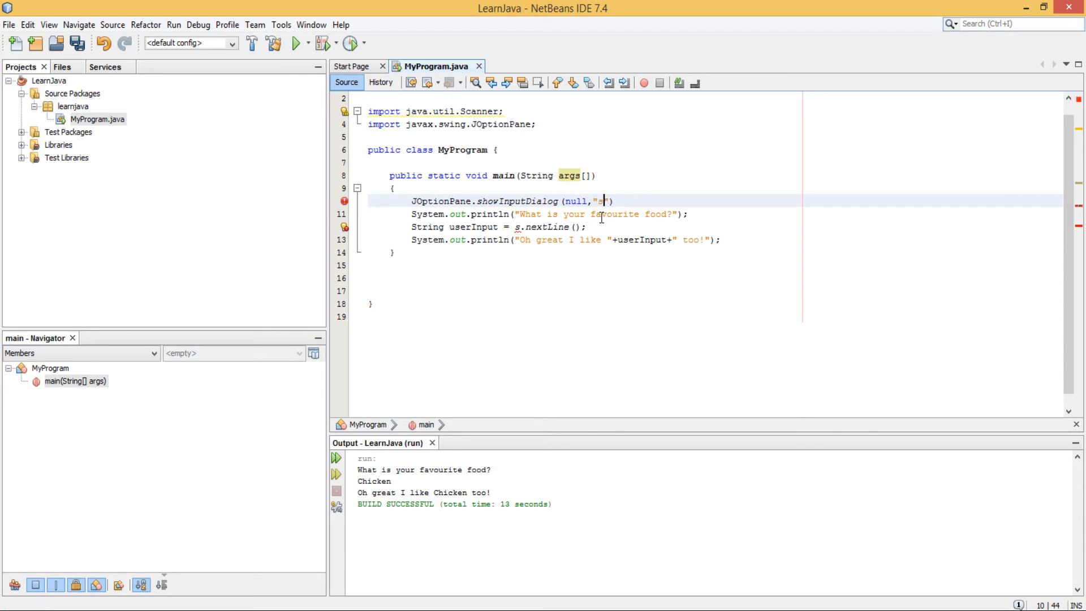
text(ds)
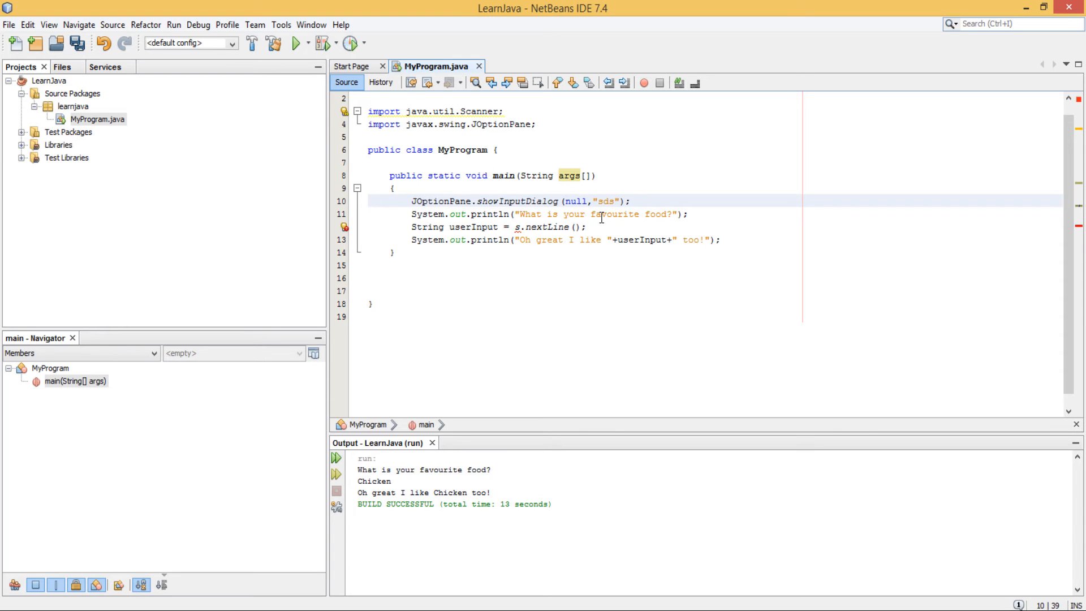
Step: Replace the placeholder with "What is your favourite food?" in the input dialog
click(369, 201)
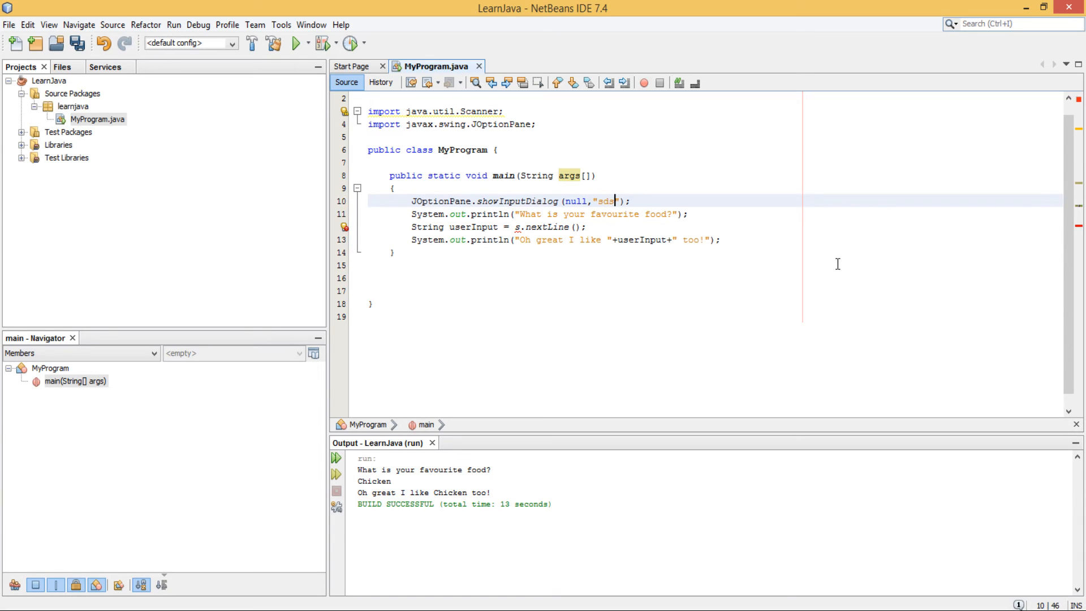
key(Backspace)
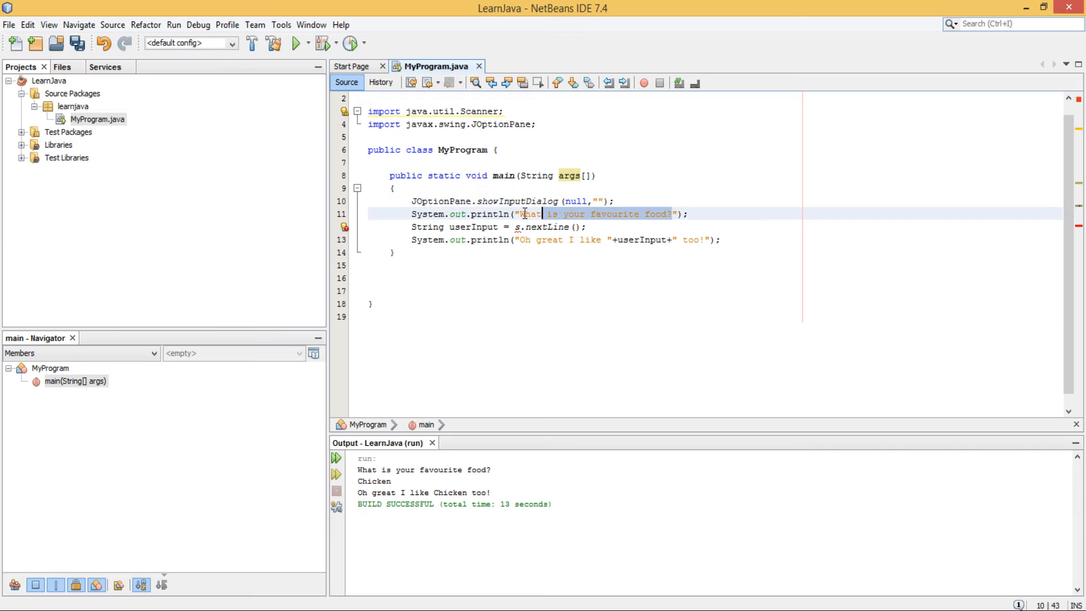
text(What is your favourite food?)
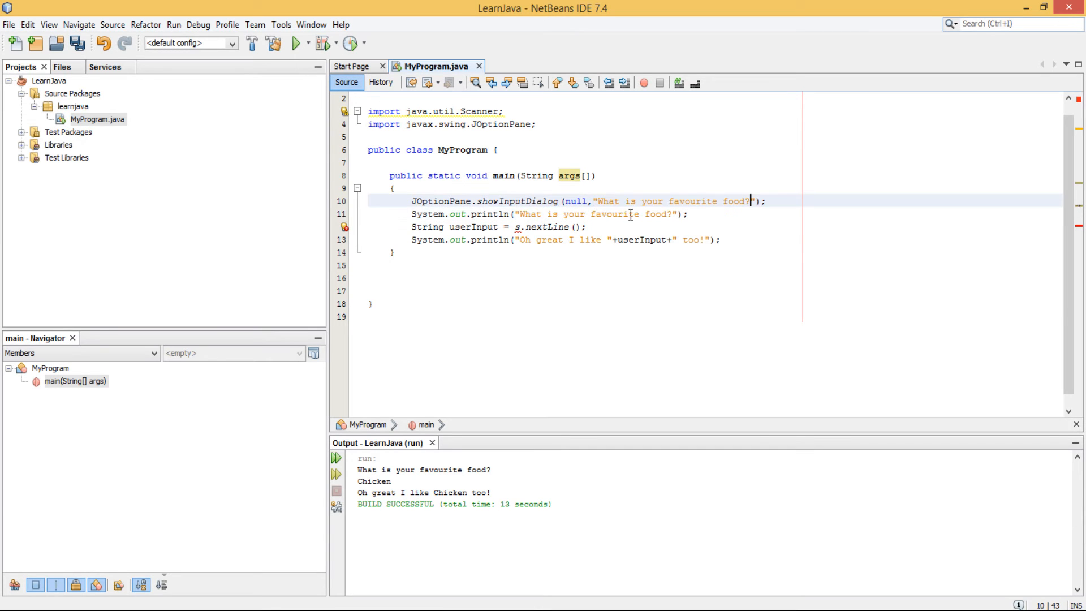
Step: Assign the dialog result to String userInput, removing the console prompt and nextLine lines
click(410, 214)
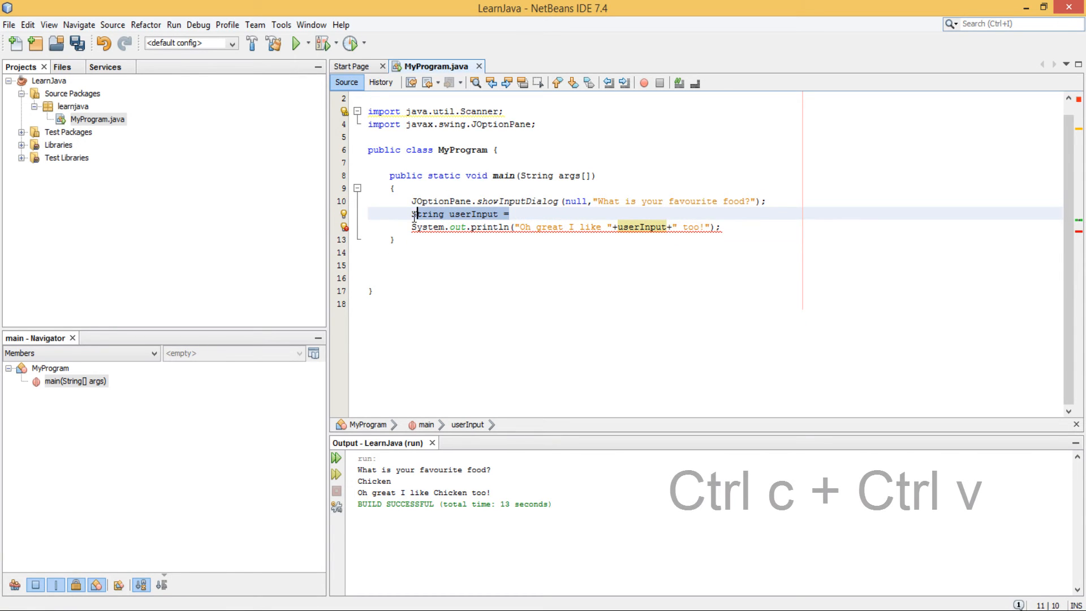
key(ctrl+v)
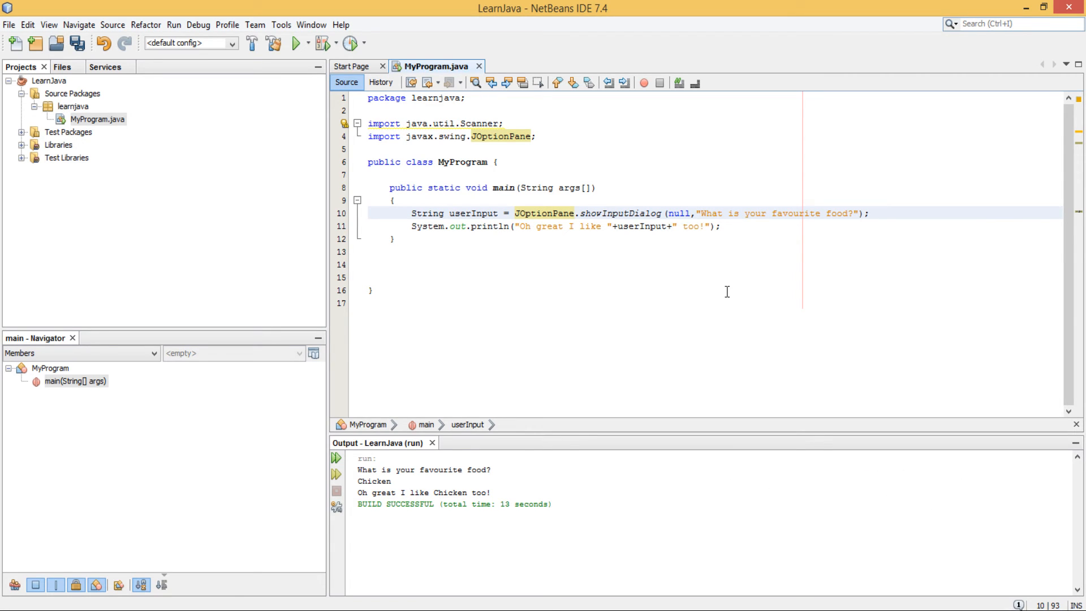
mouse_move(531, 218)
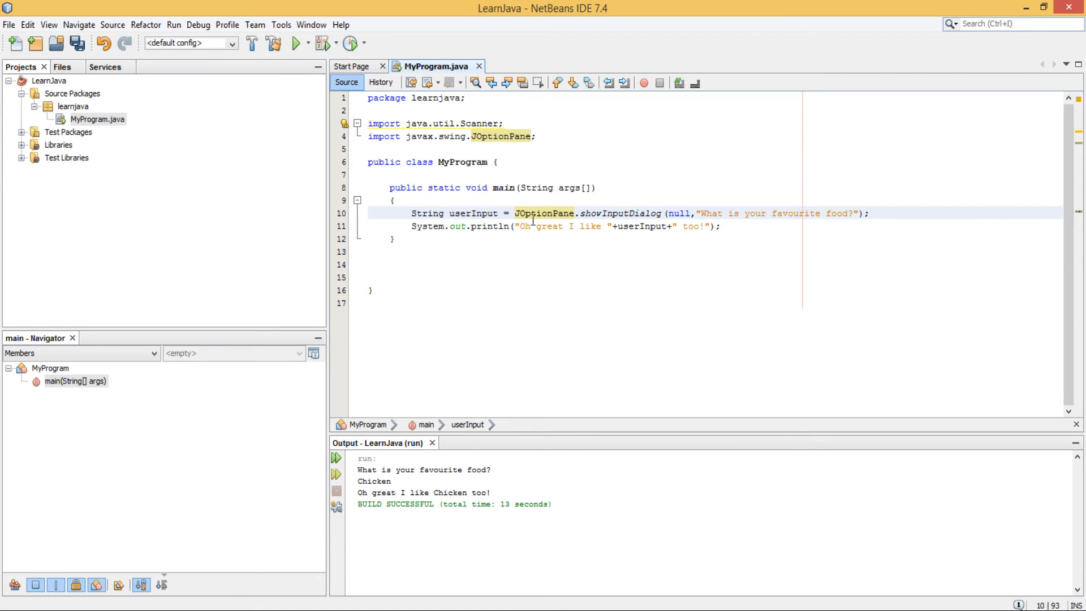
click(871, 212)
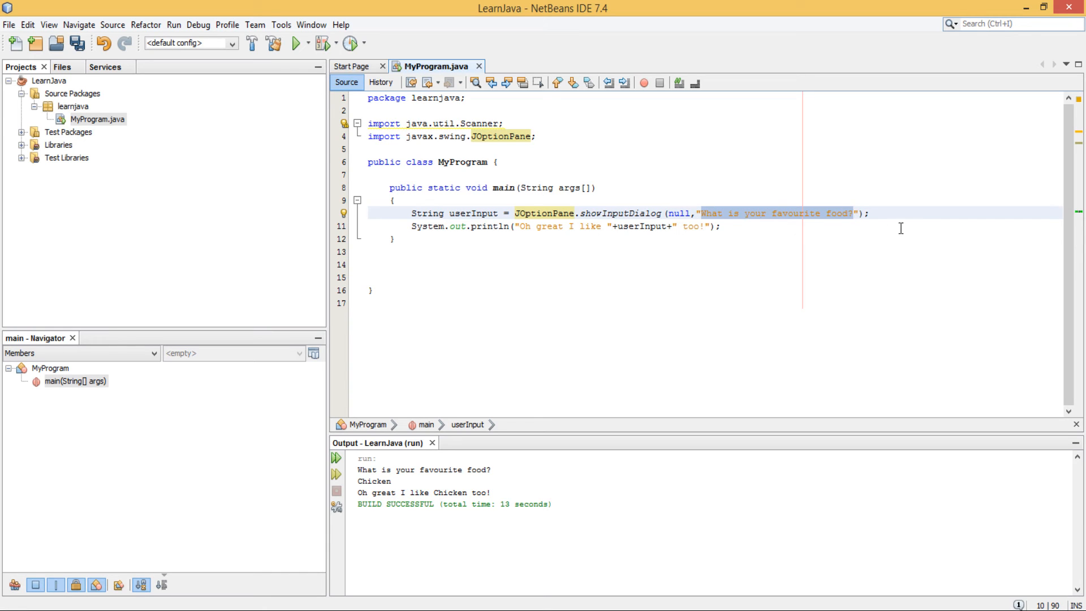
Step: Replace the reply println with JOptionPane.showMessageDialog(null,"Oh great I like "+userInput+" too!")
click(723, 226)
text(J)
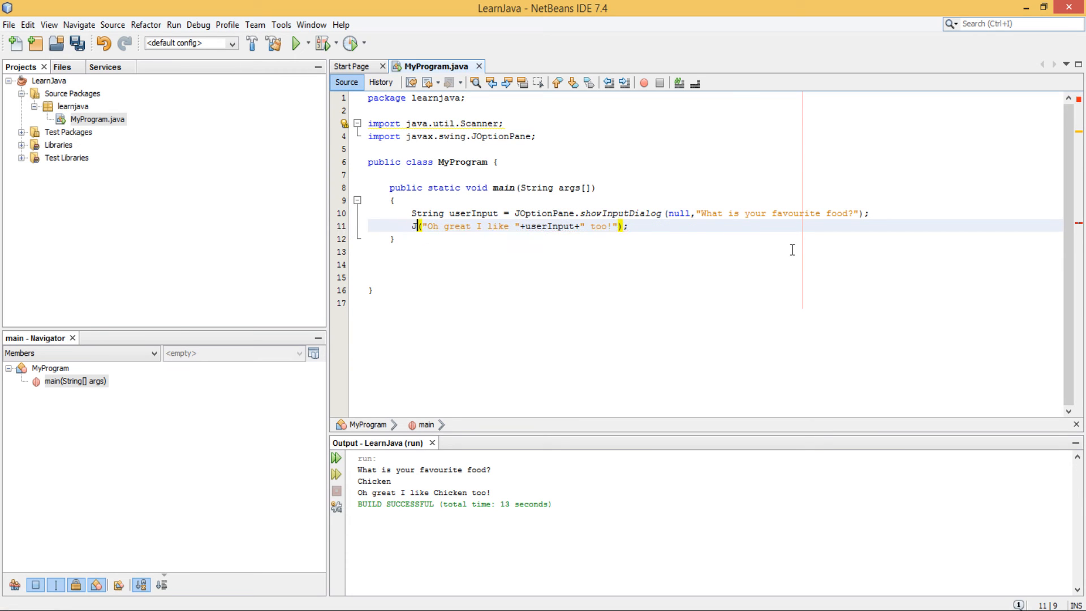
text(OptionPane.)
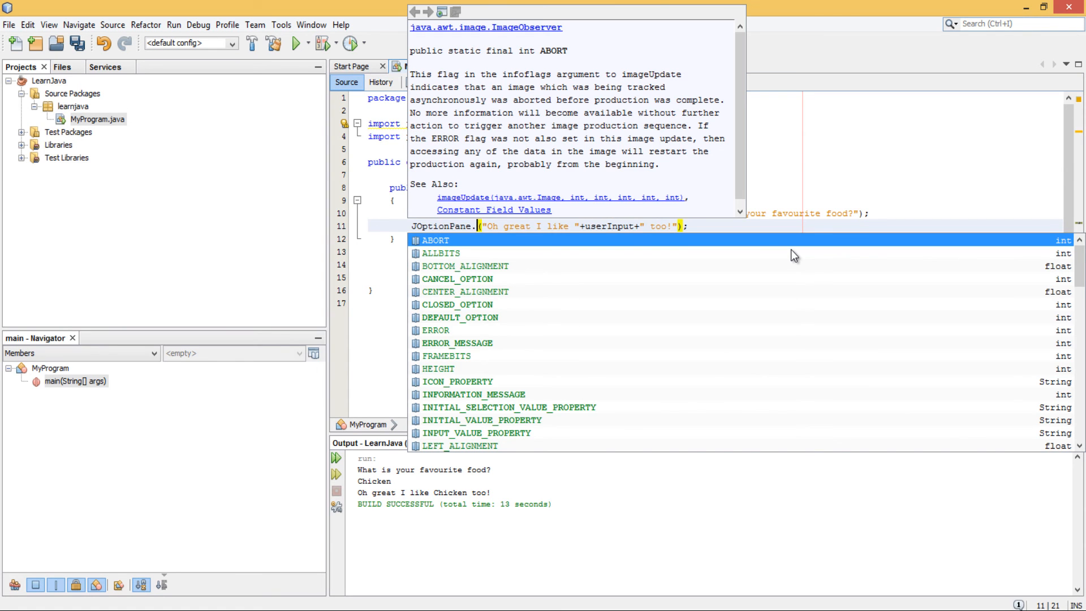
text(showMessageDialog)
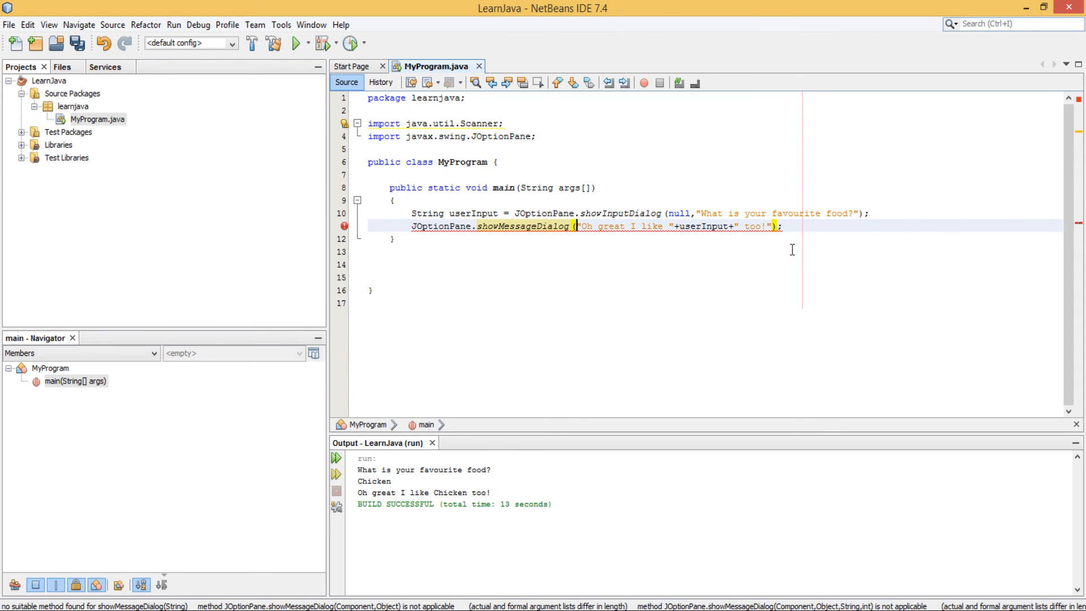
text(null,)
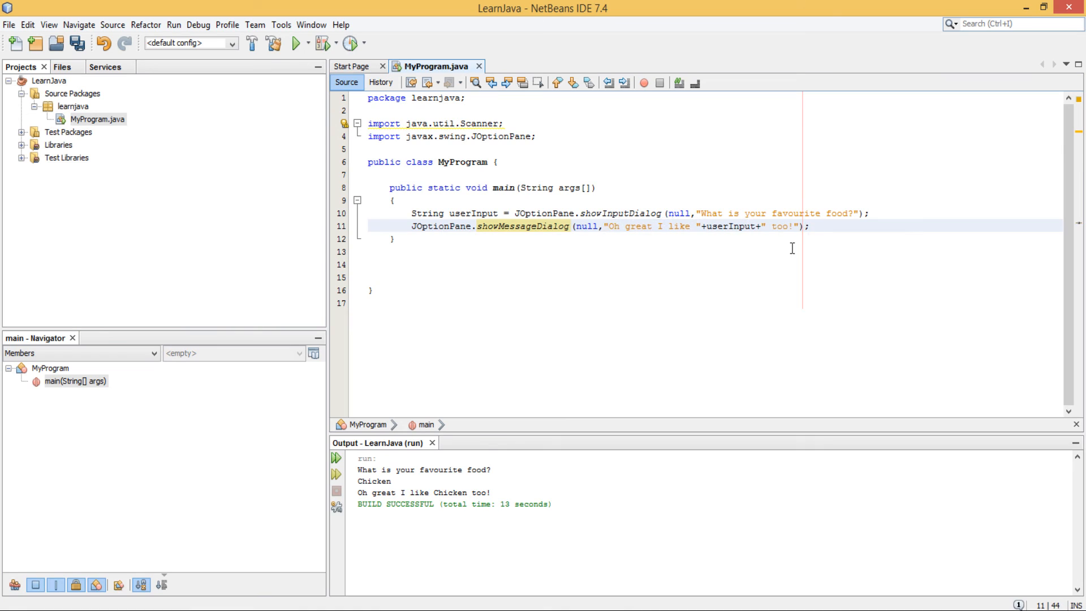
mouse_move(847, 258)
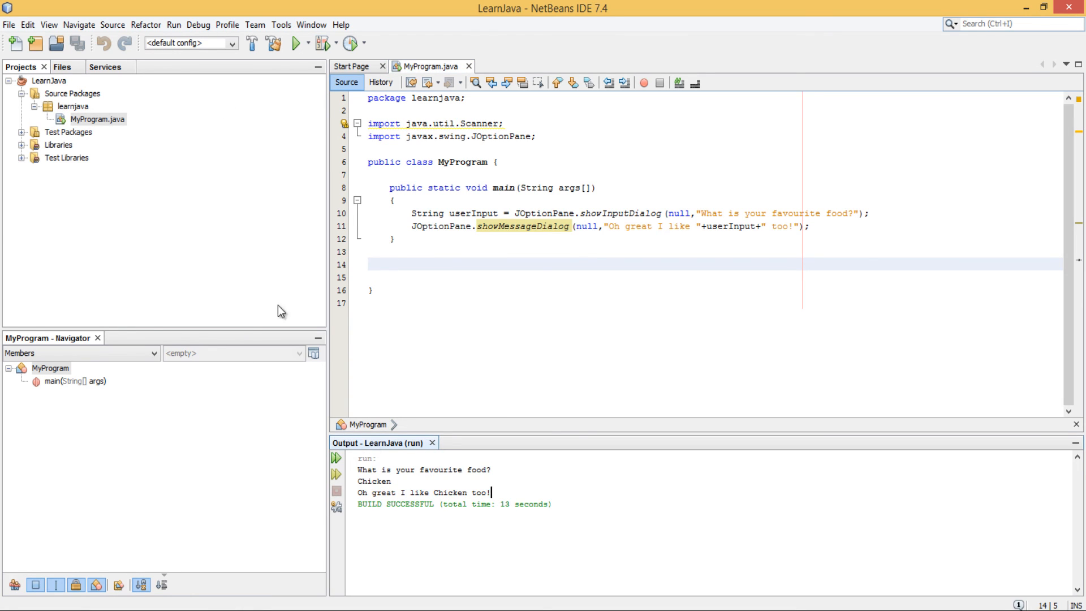
Step: Run MyProgram.java, enter Chicken in the input dialog and dismiss the "Oh great I like Chicken too!" reply
right_click(97, 119)
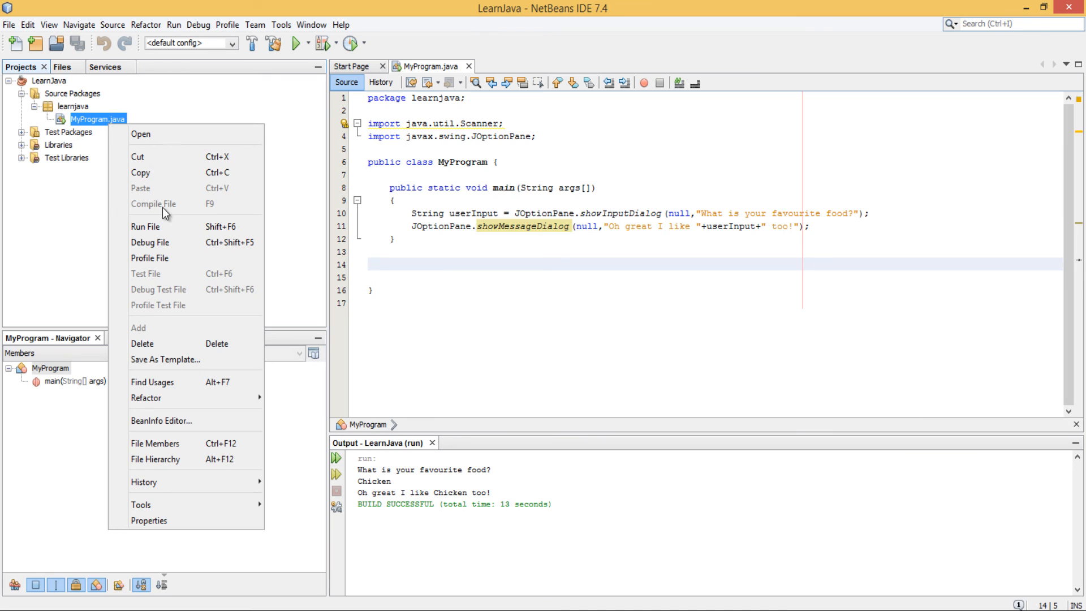
click(146, 226)
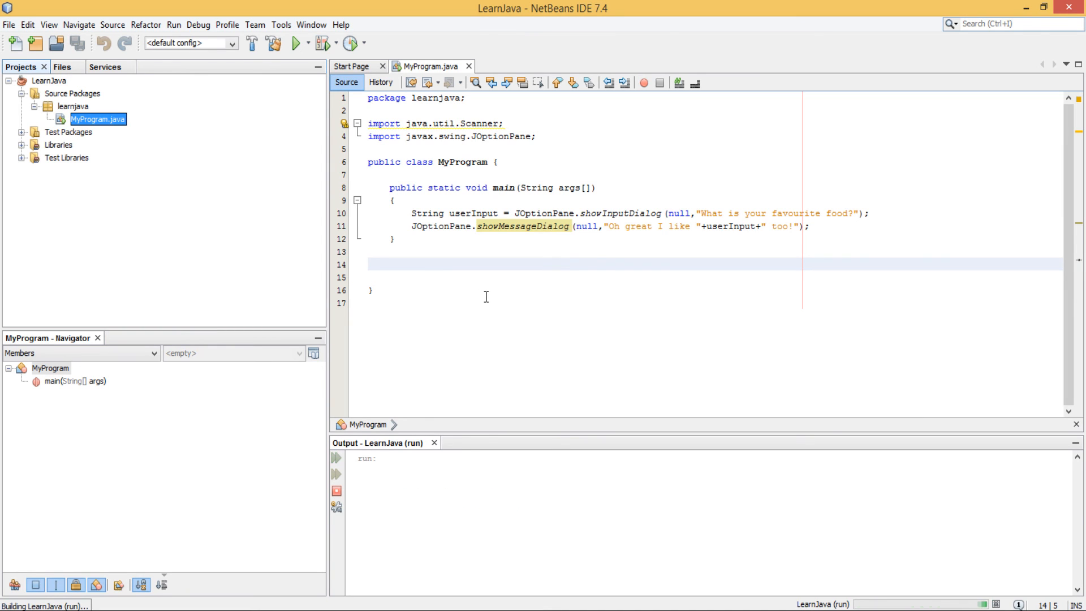
click(297, 43)
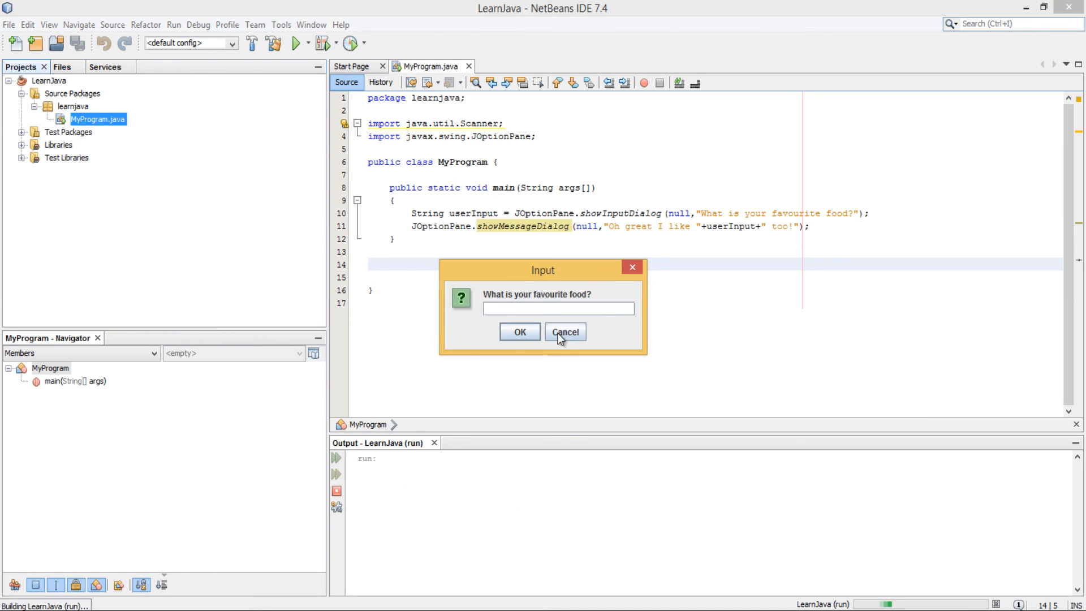
mouse_move(517, 297)
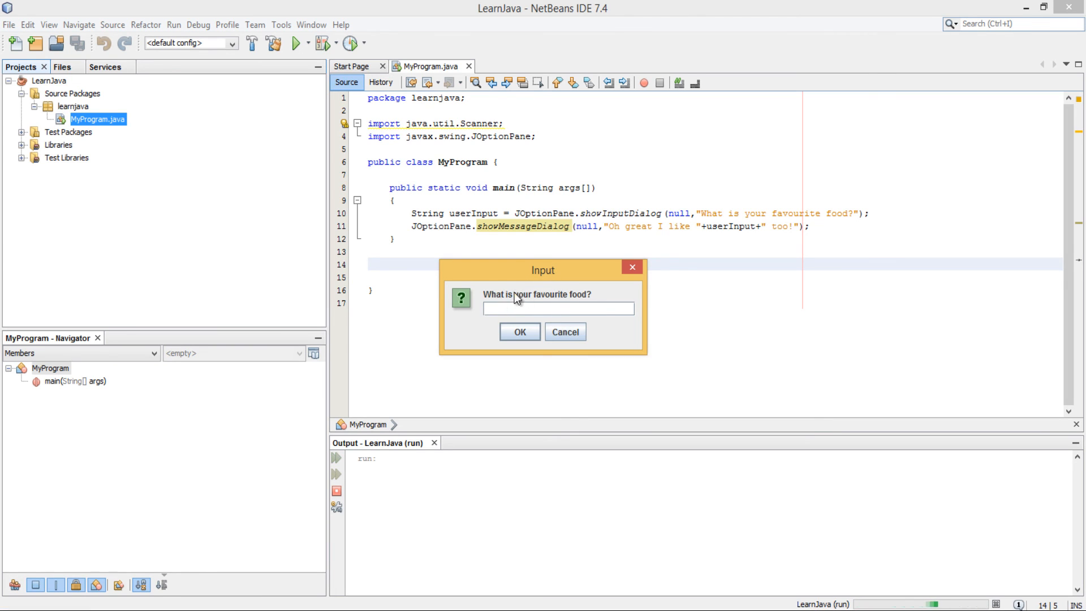
text(Chicken)
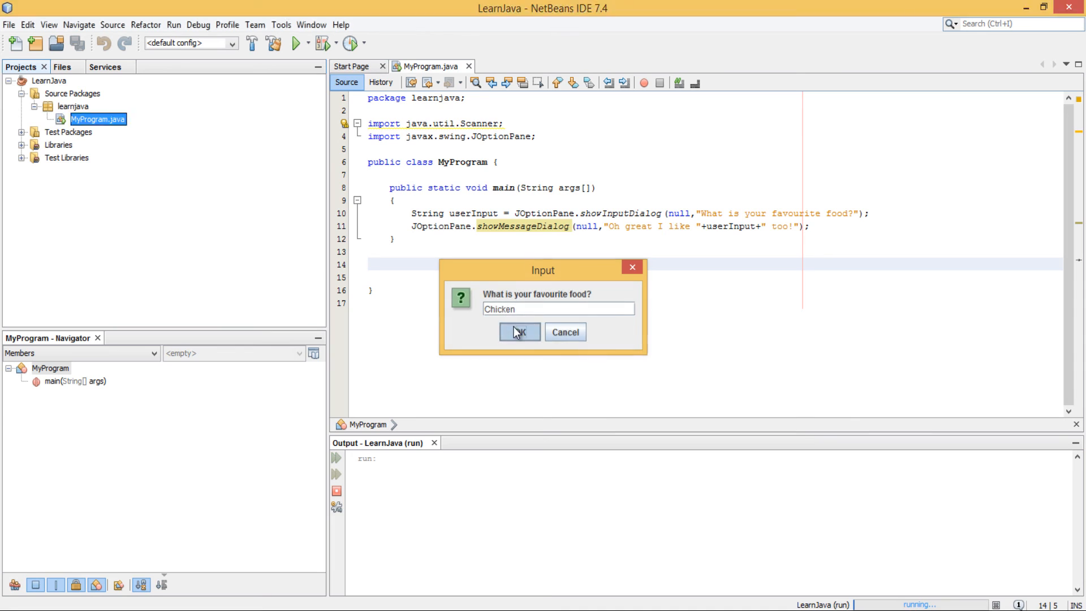
click(520, 332)
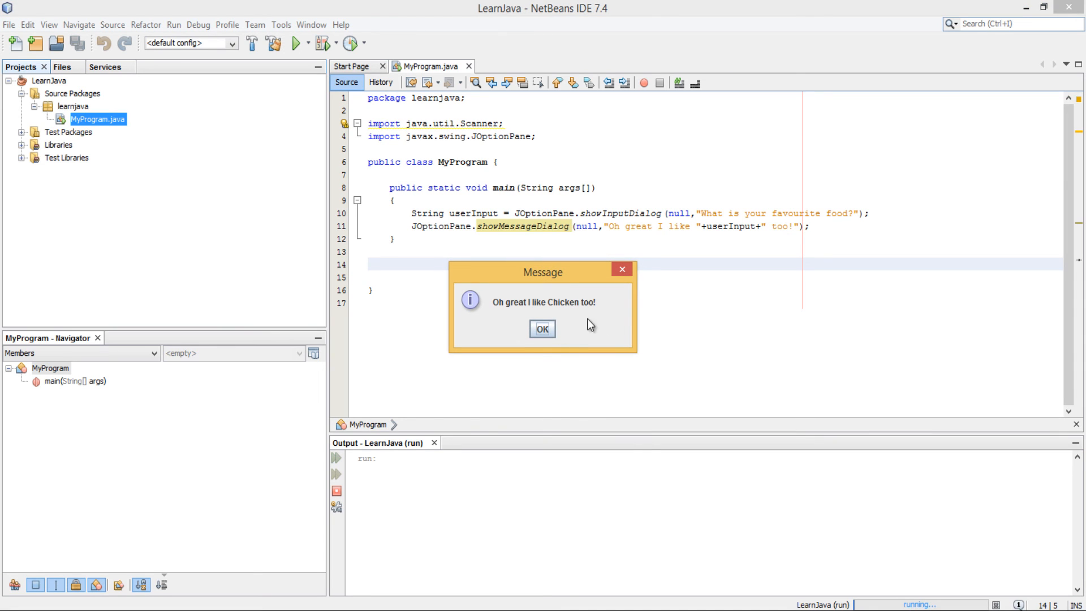
click(542, 328)
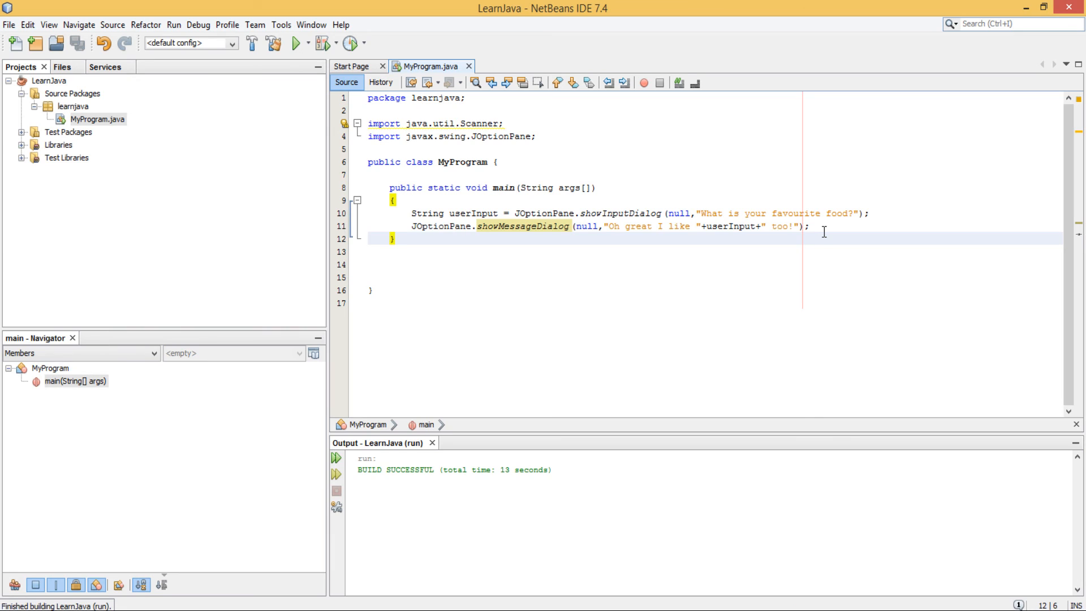
click(395, 238)
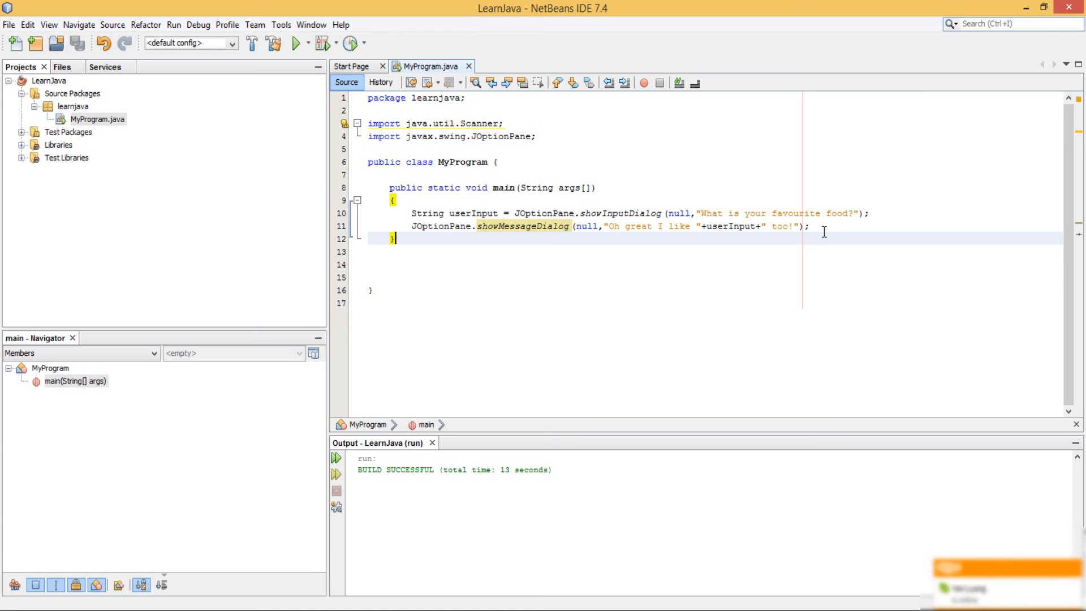
mouse_move(824, 201)
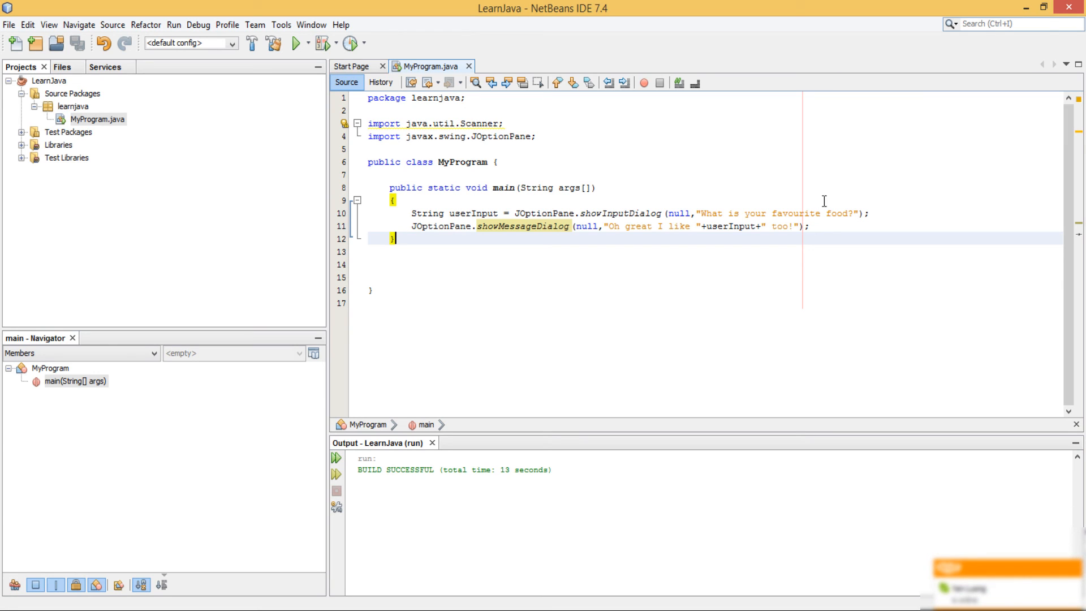